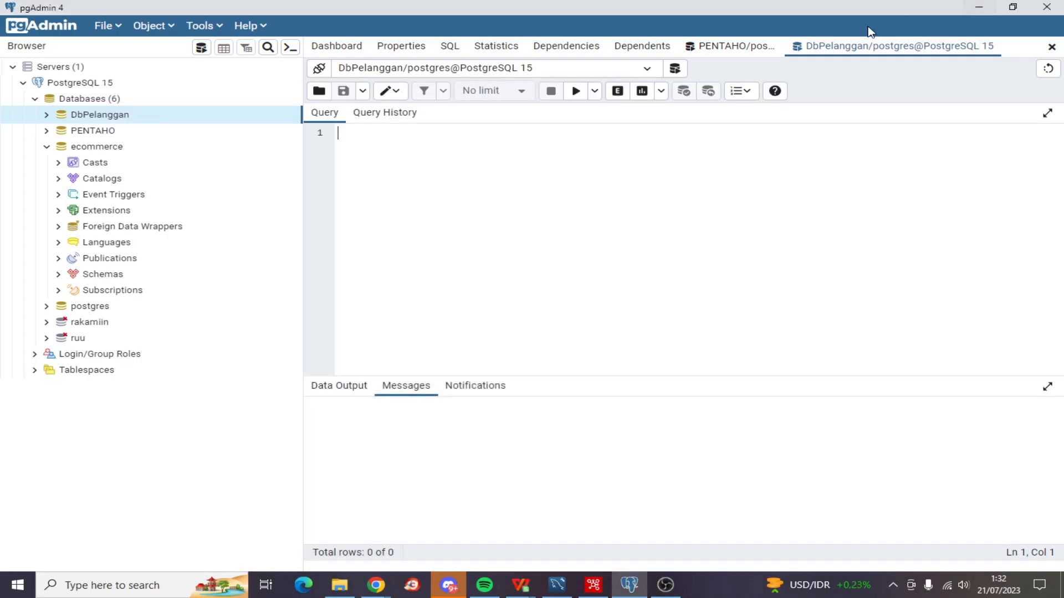
mouse_move(105, 26)
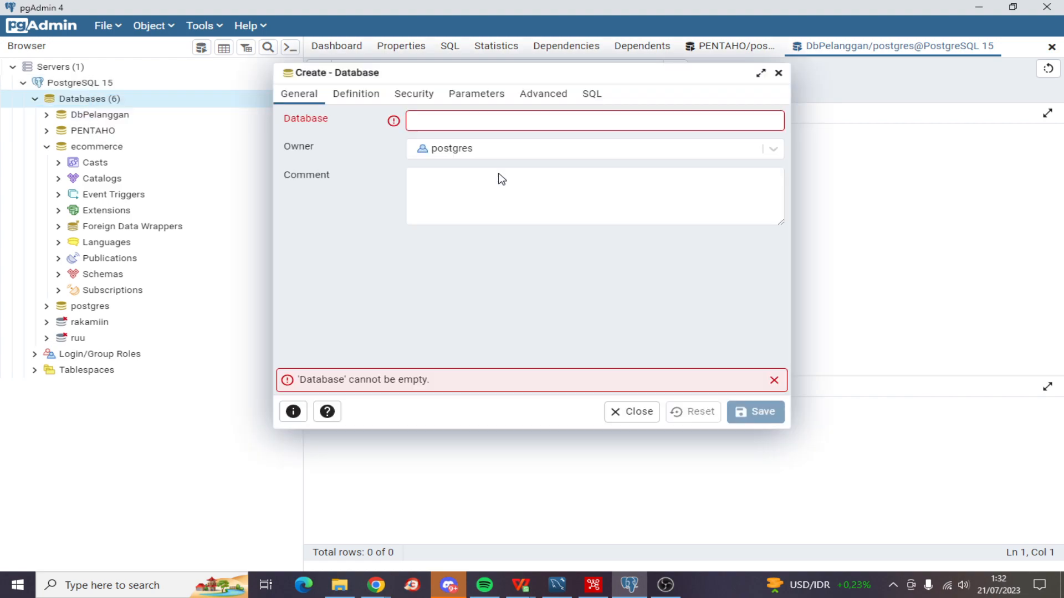
Name the new database PENTAHO2, owner postgres, and save it.
text(penta)
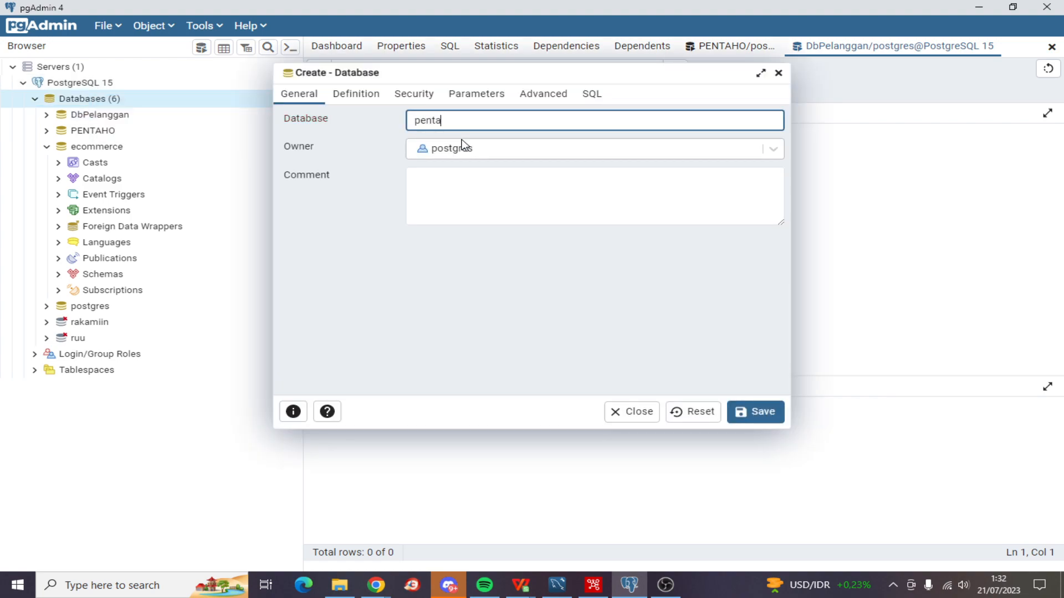
key(BackSpace)
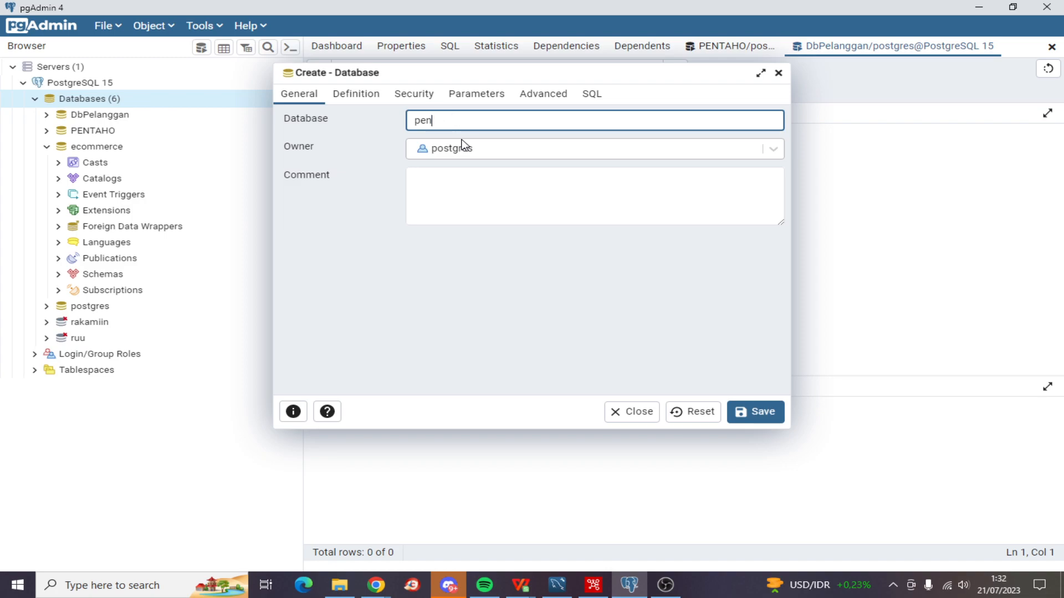
text(PENTAHO2)
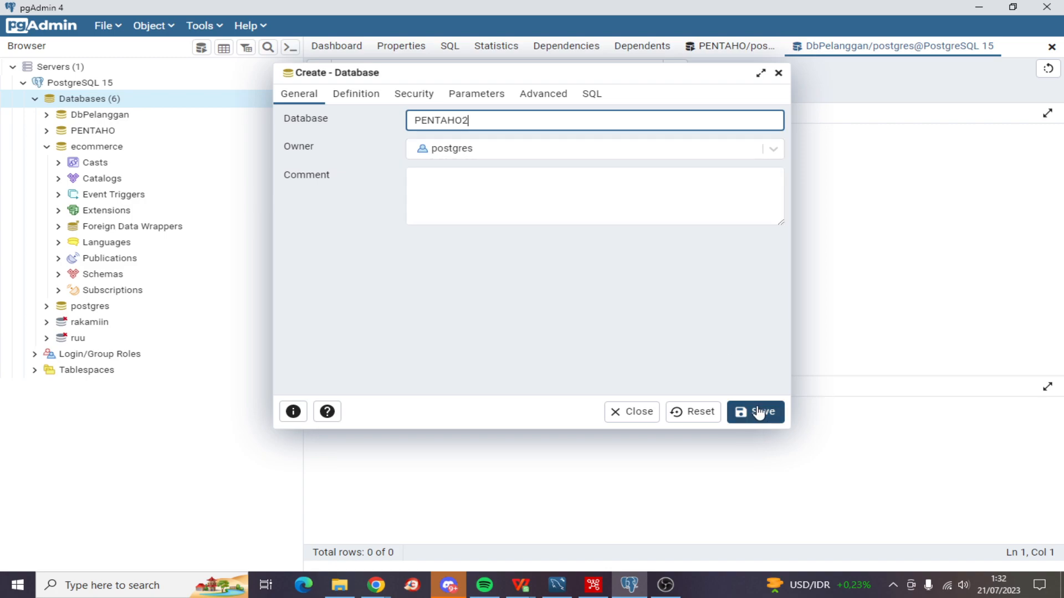
click(755, 412)
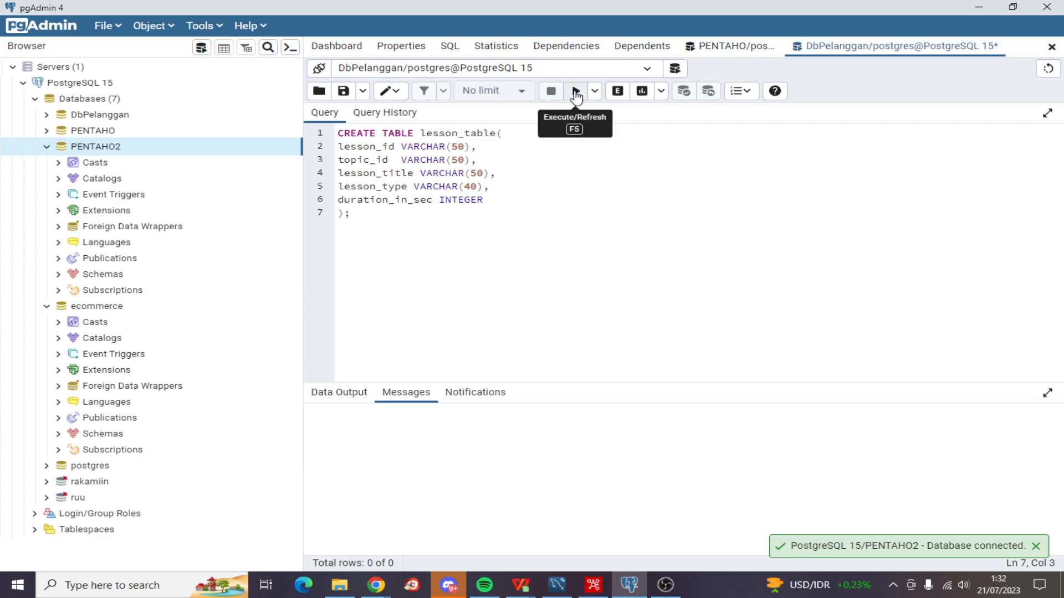
Run the CREATE TABLE lesson_table statement and expand PENTAHO2's schemas.
click(571, 90)
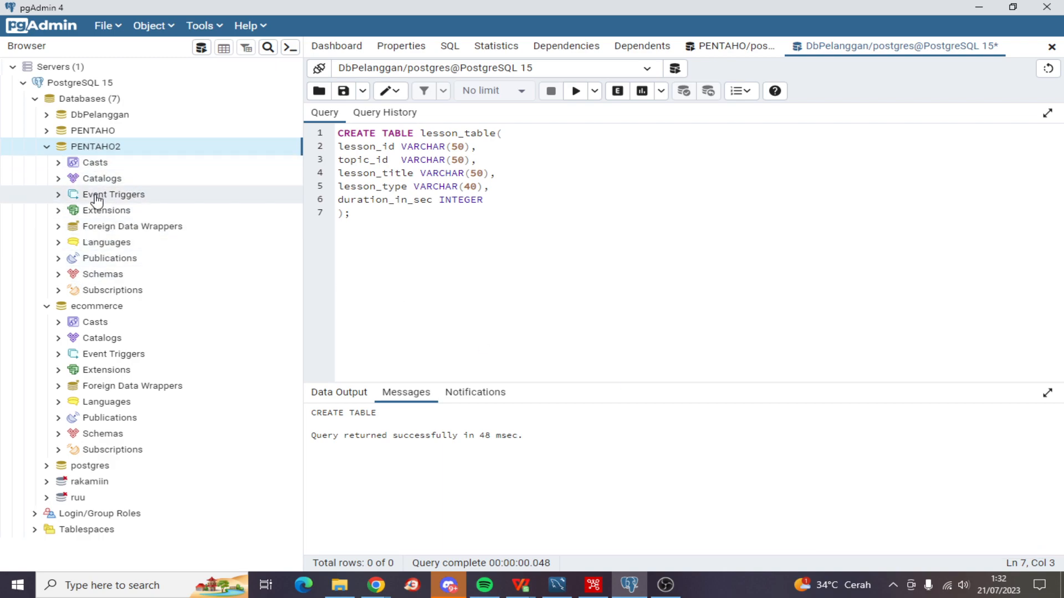
click(57, 273)
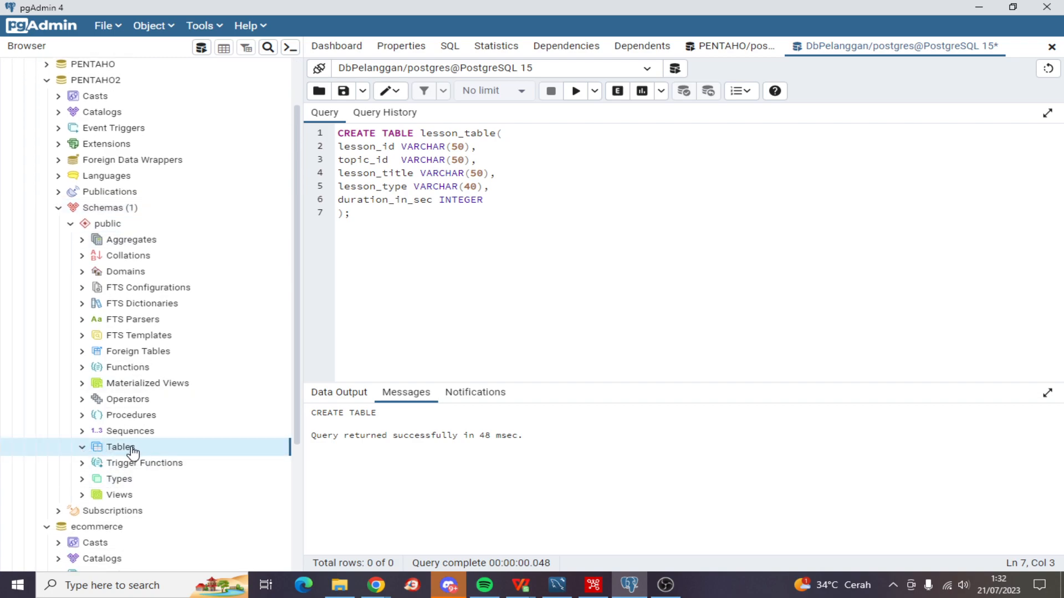
mouse_move(176, 453)
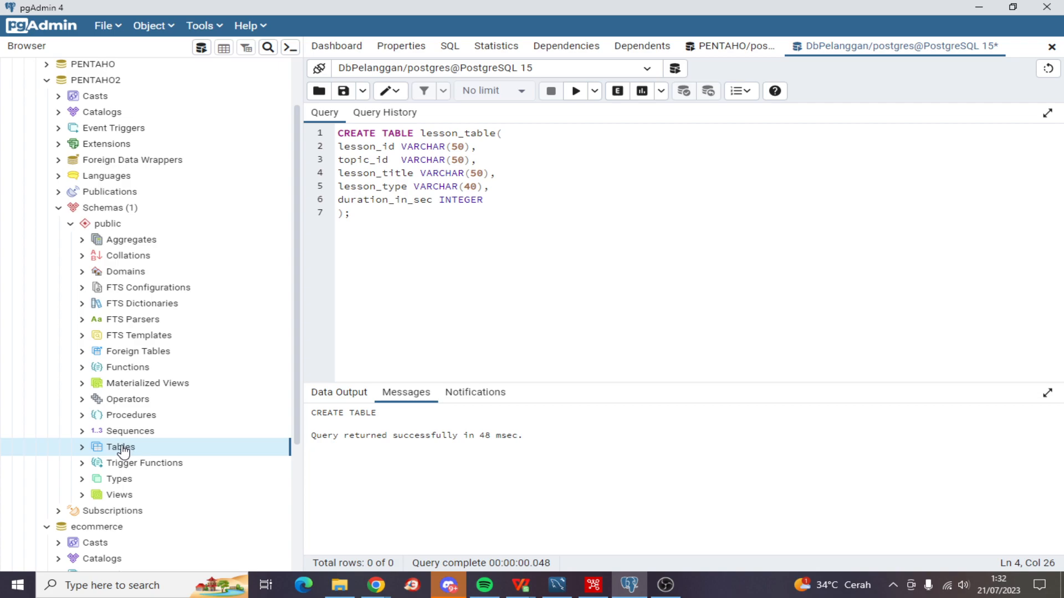
Start a new table under PENTAHO2's Tables group and name it 'lesson'.
right_click(119, 447)
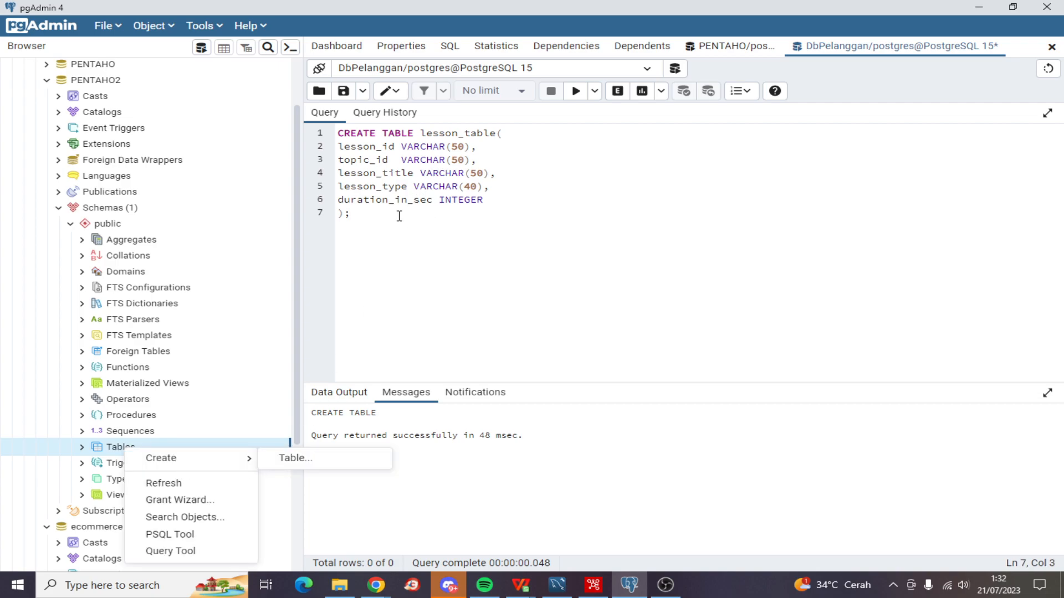
click(294, 458)
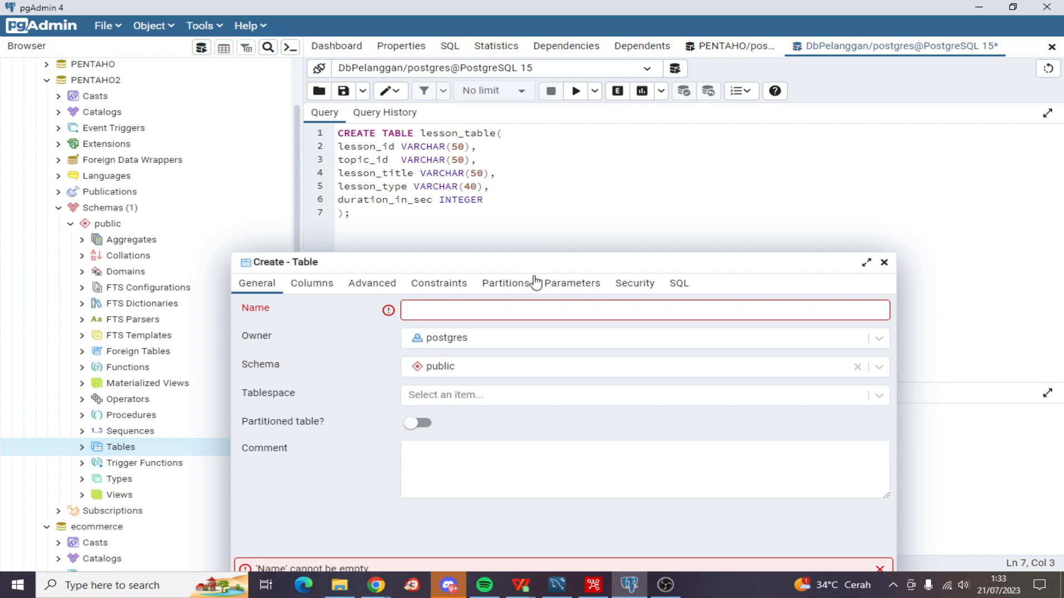
mouse_move(556, 298)
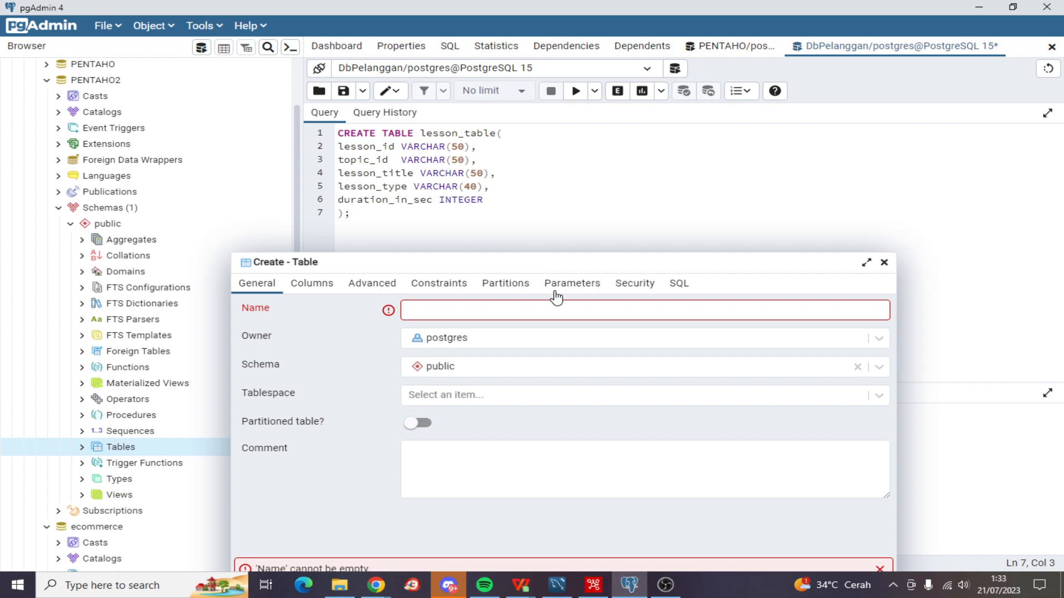
text(lesson)
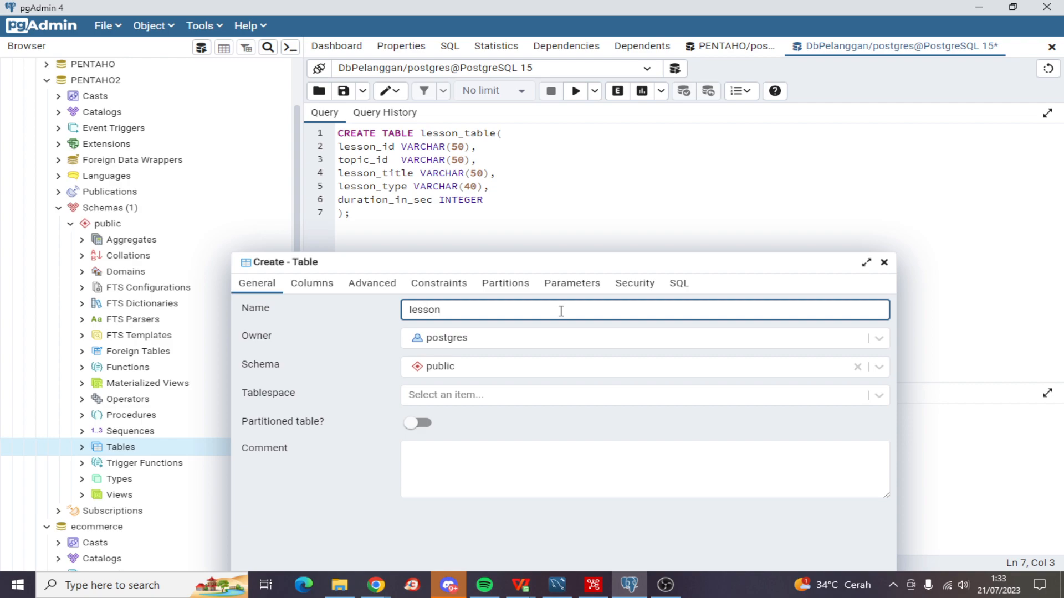
Close the unfinished Create Table form and discard it unsaved.
click(884, 262)
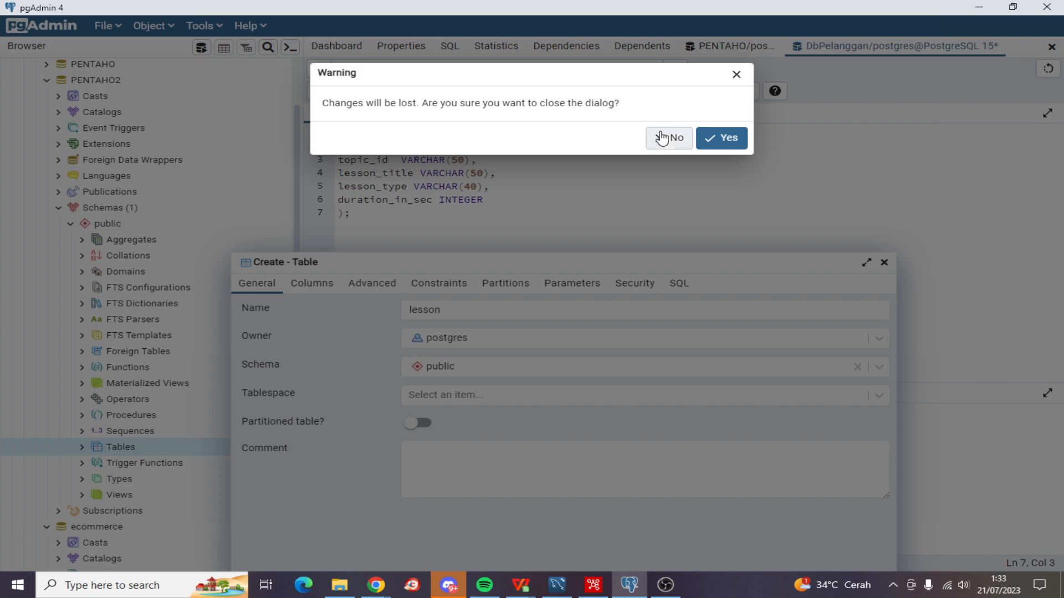
click(668, 138)
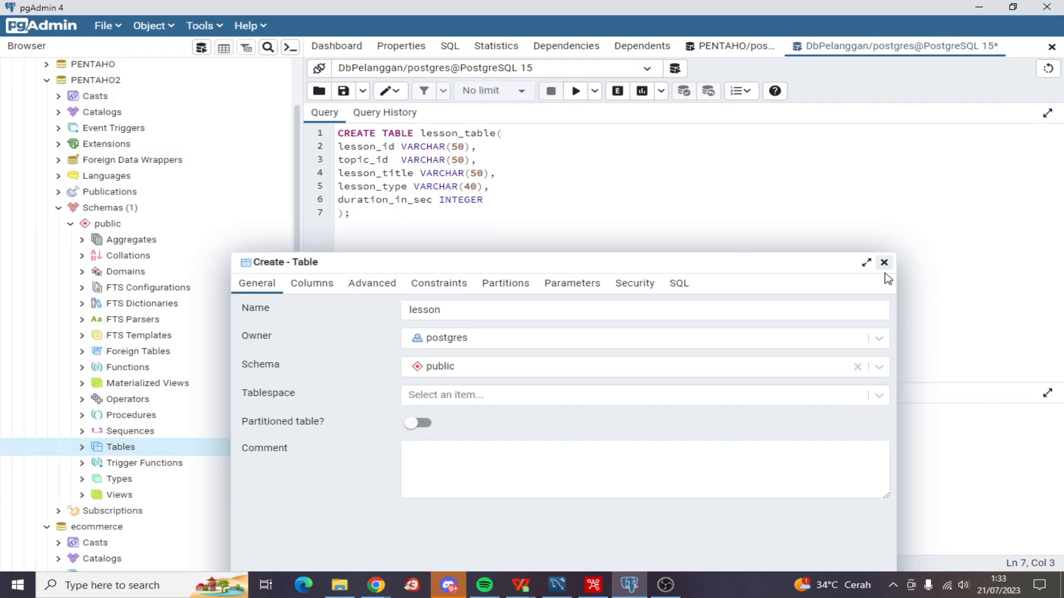
click(883, 261)
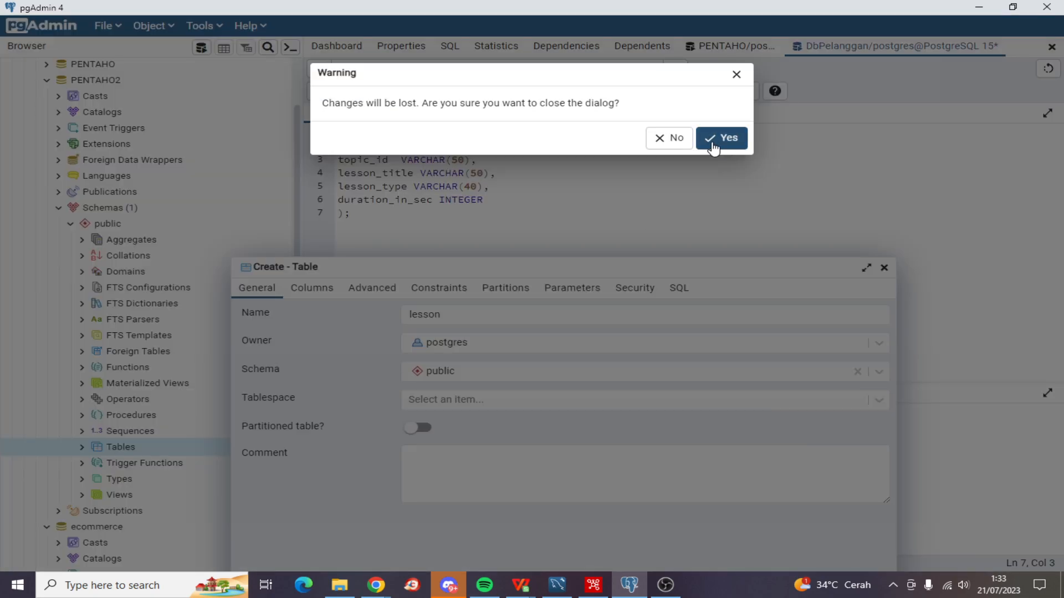
click(721, 137)
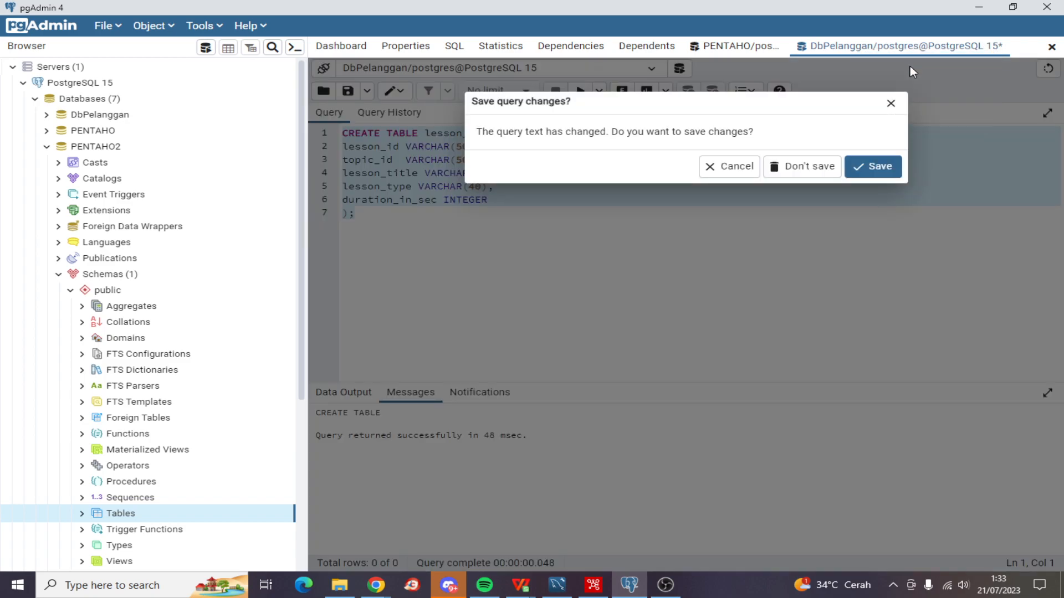
Close the DbPelanggan query, then briefly open and close a console for PENTAHO2.
click(808, 167)
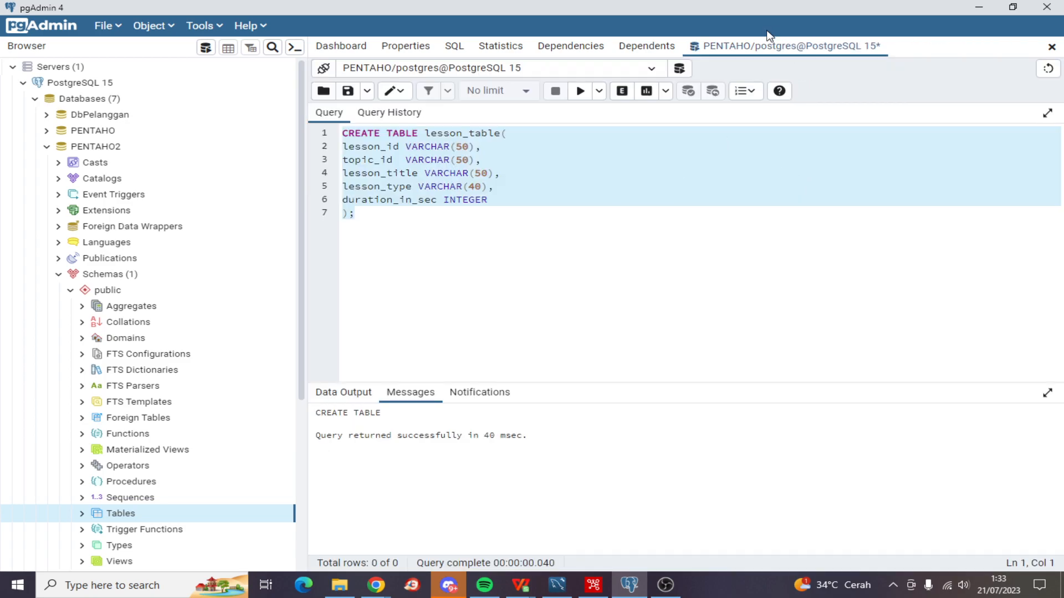
click(95, 146)
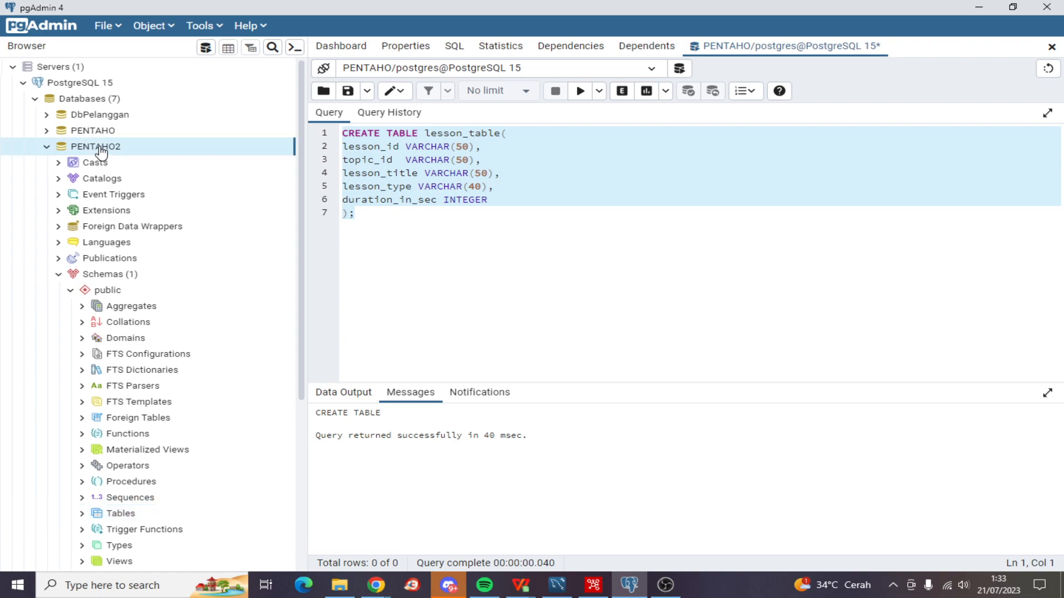
right_click(95, 146)
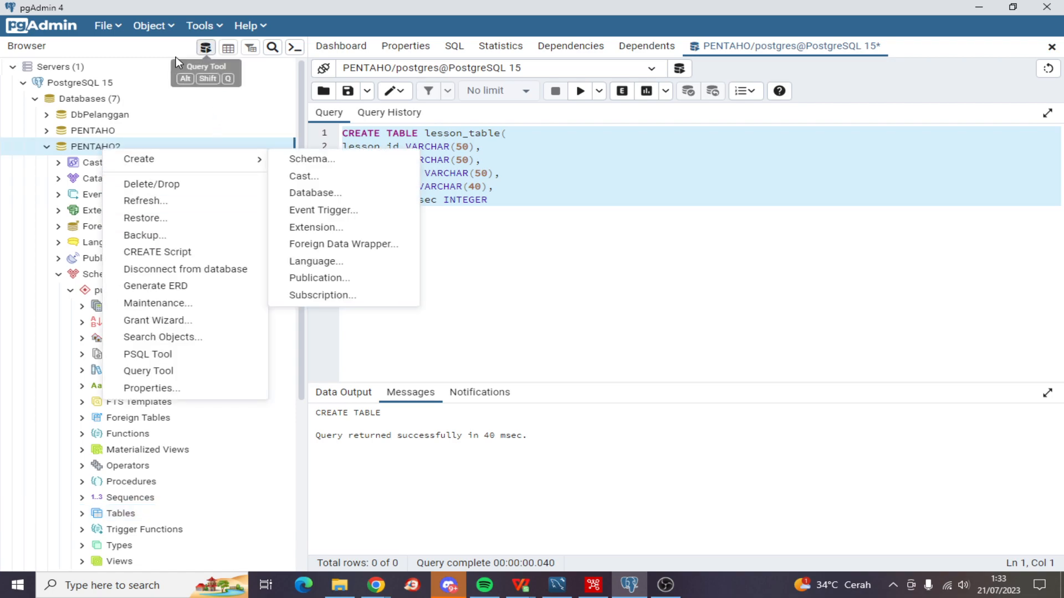
click(200, 25)
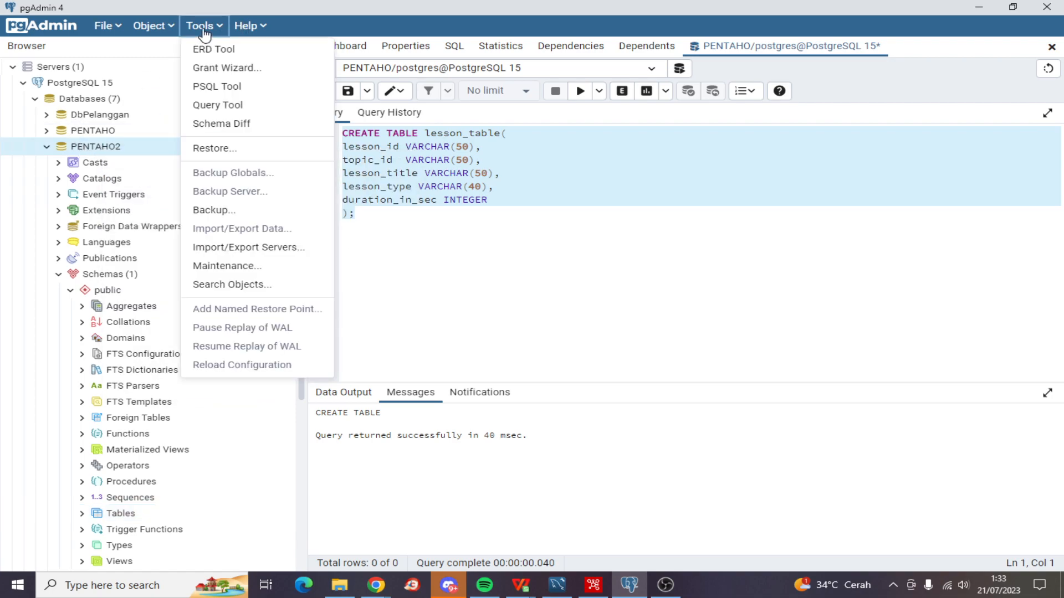
click(216, 87)
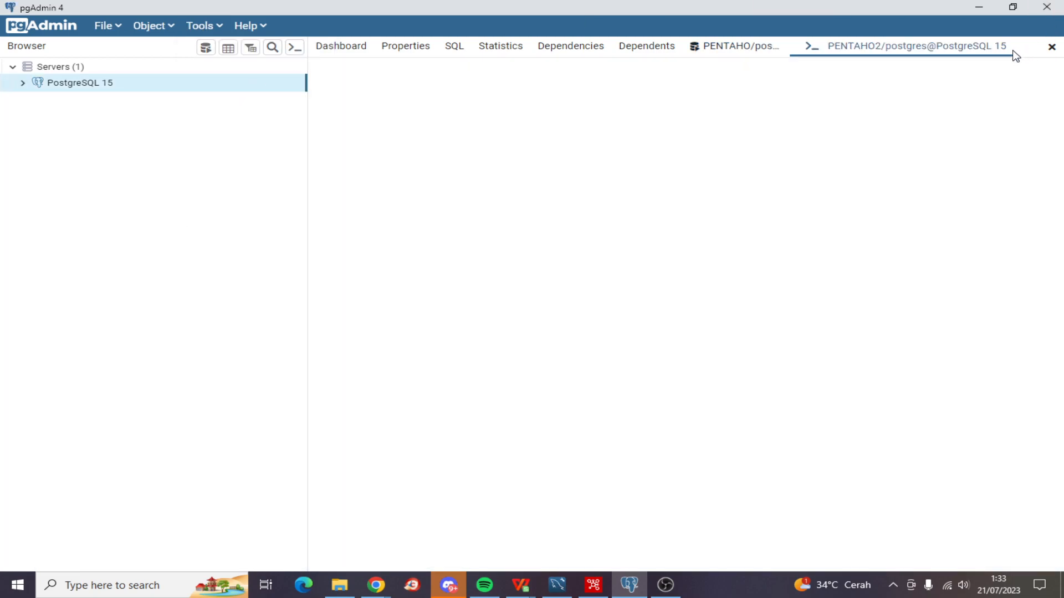
click(917, 46)
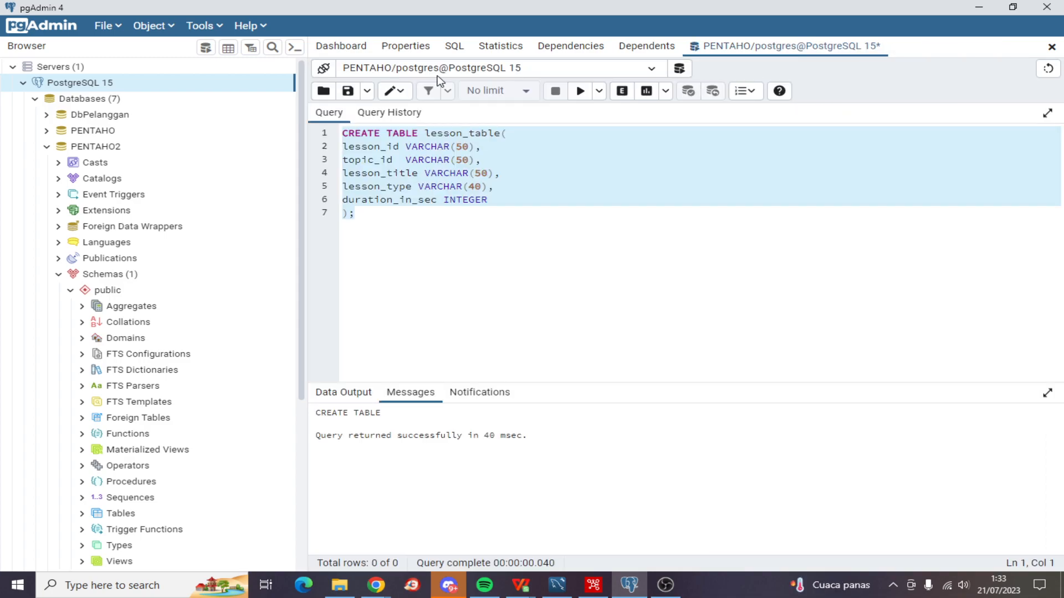
Open a new Query Tool editor connected to the PENTAHO2 database.
click(199, 26)
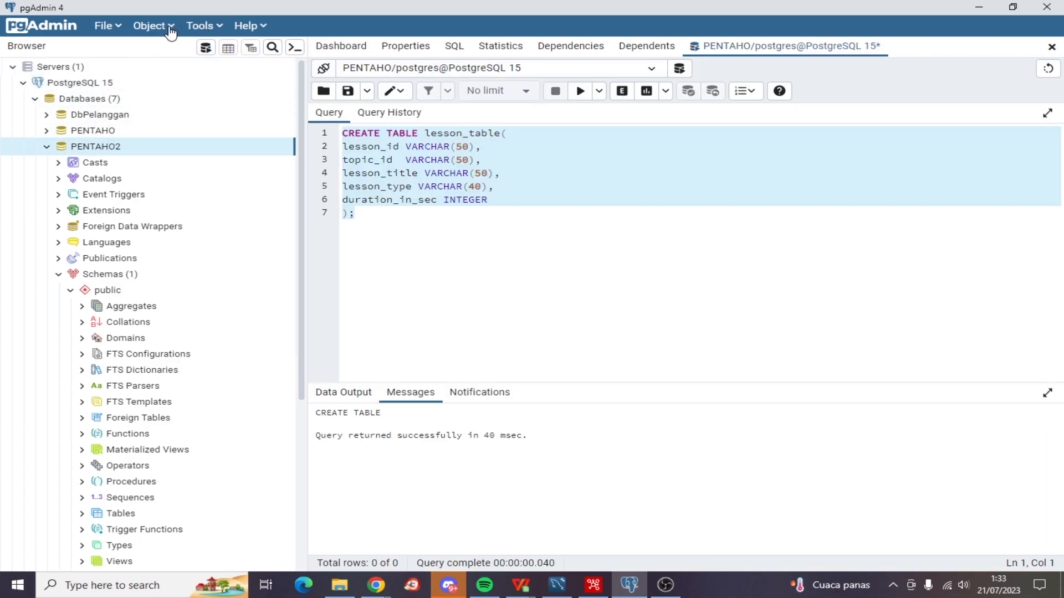
click(200, 26)
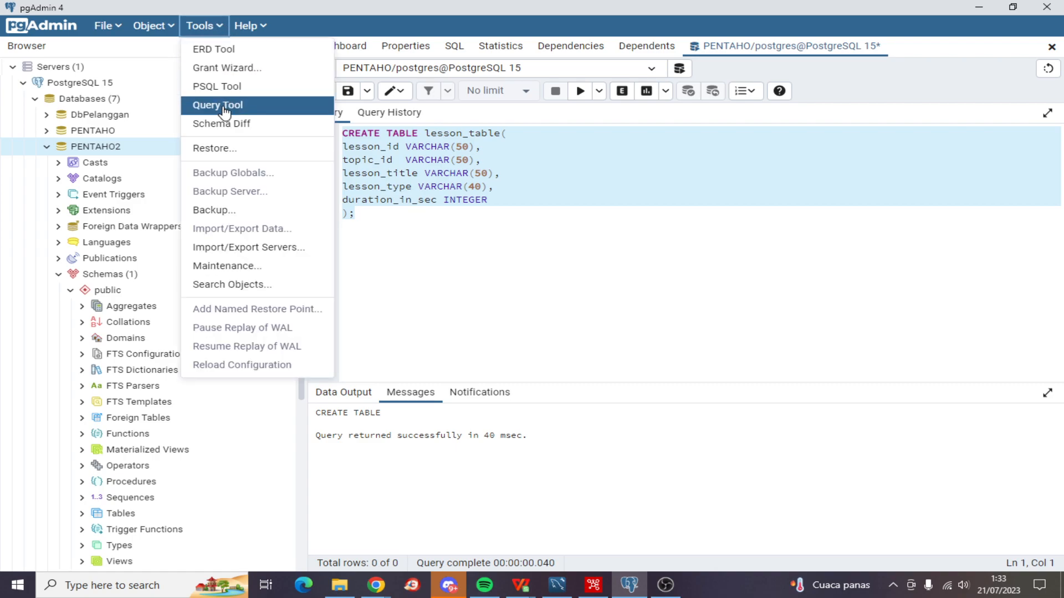
click(218, 105)
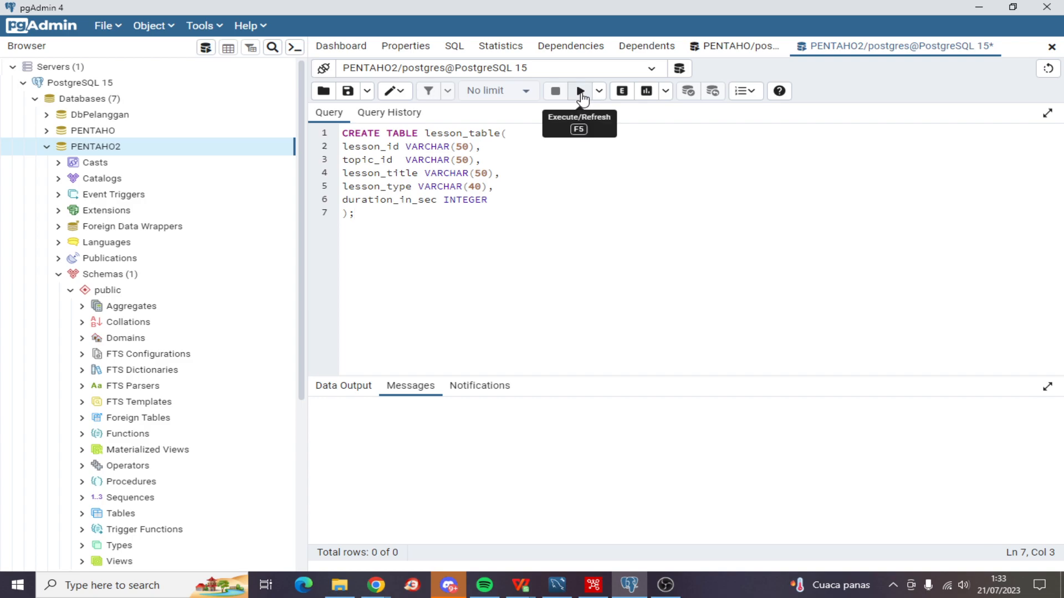
Execute the CREATE TABLE, refresh Tables and expand lesson_table to list its five columns.
click(579, 90)
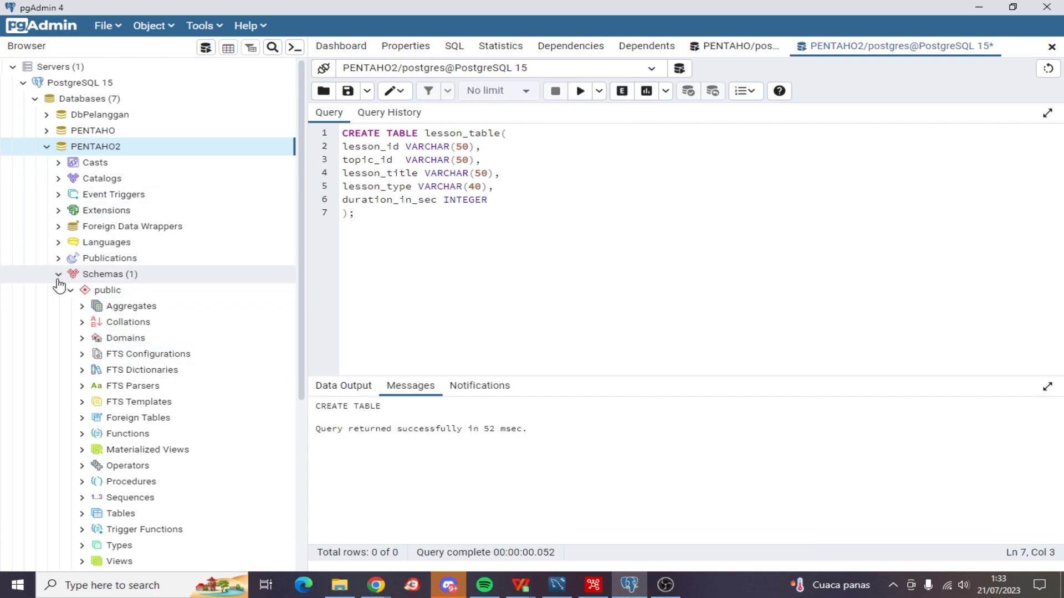
click(108, 274)
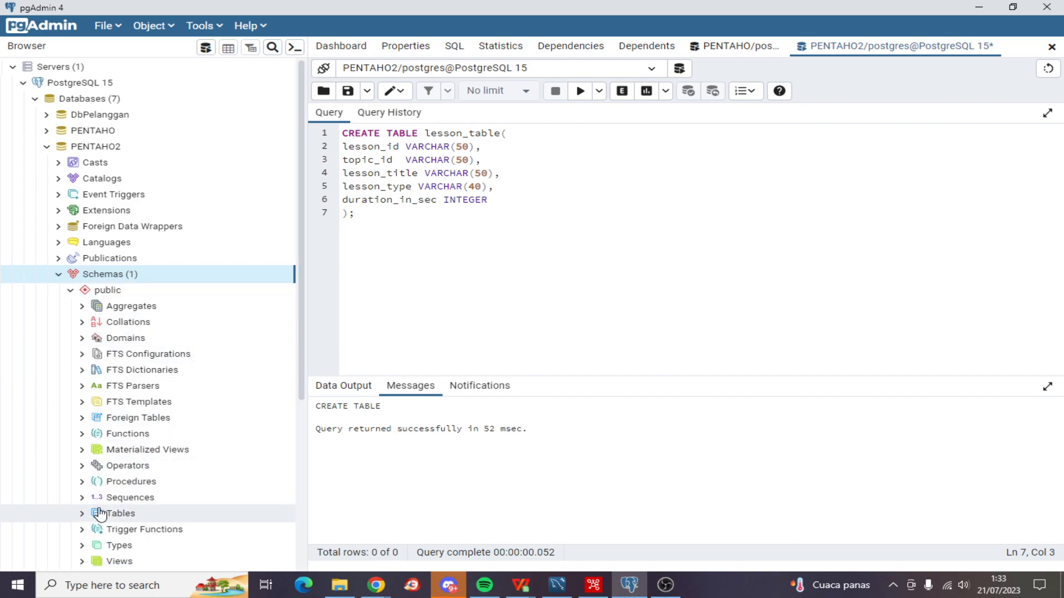
right_click(120, 513)
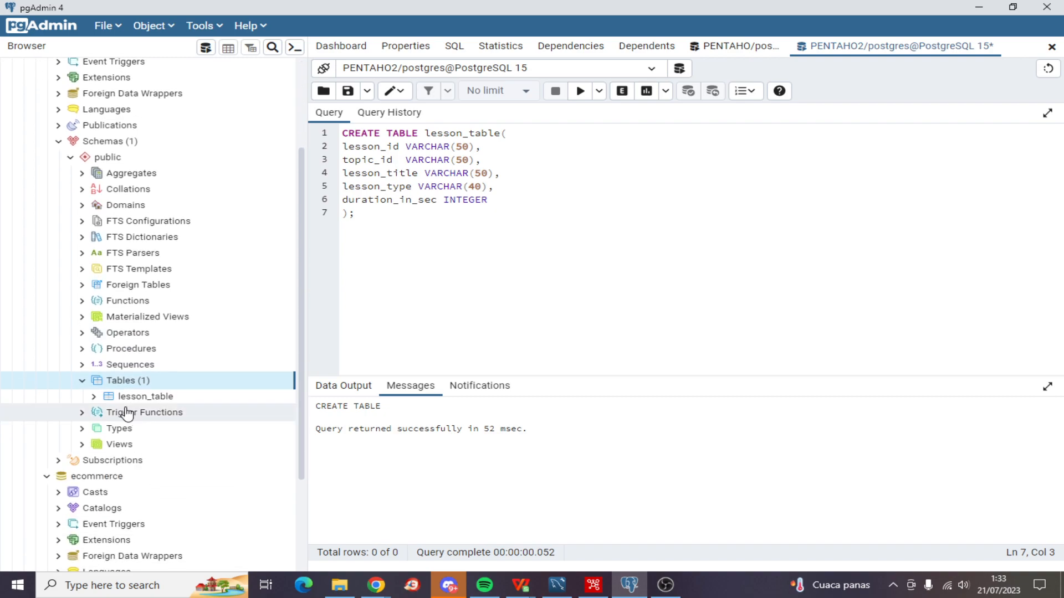
click(93, 397)
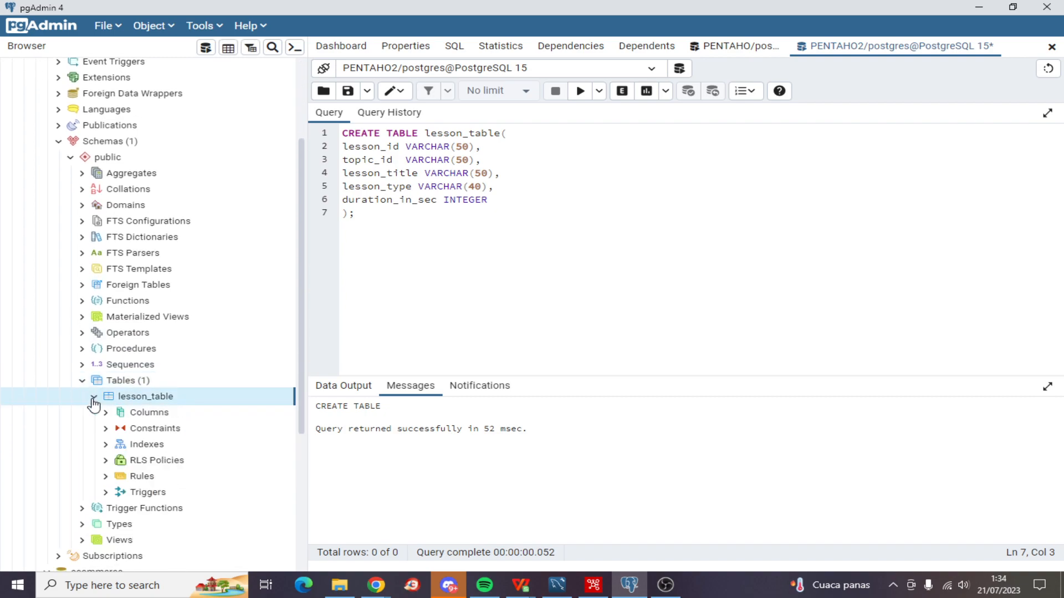
click(107, 413)
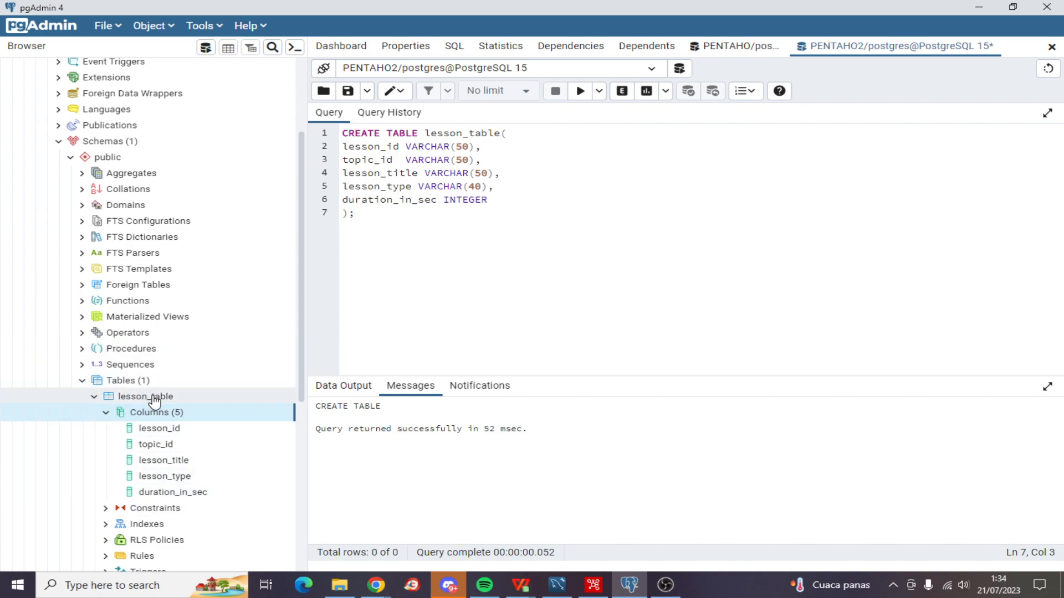
In Import/Export for lesson_table, choose lesson_table.csv as the import file.
right_click(146, 397)
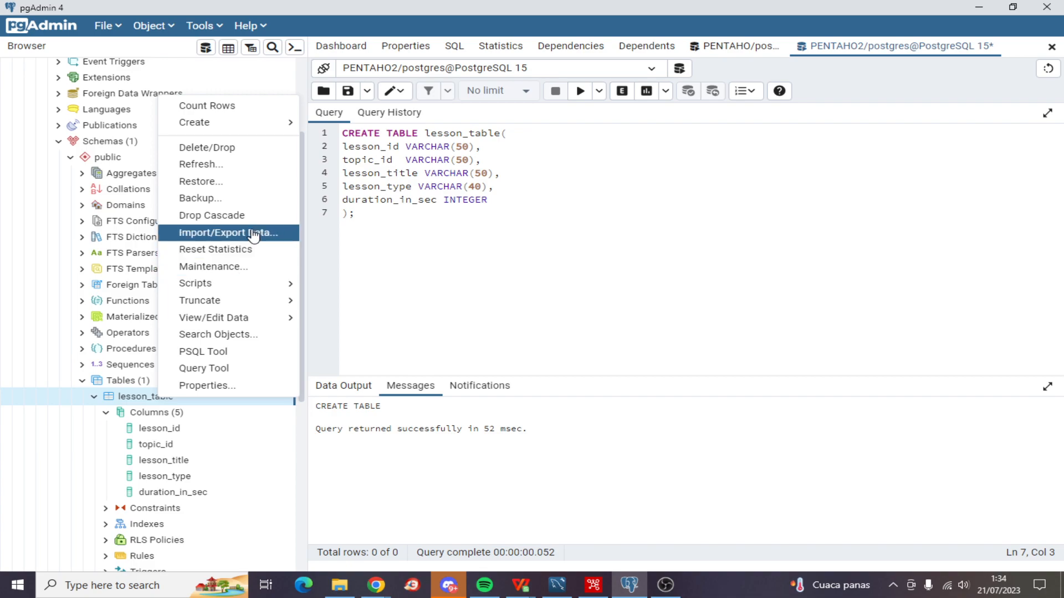
click(229, 233)
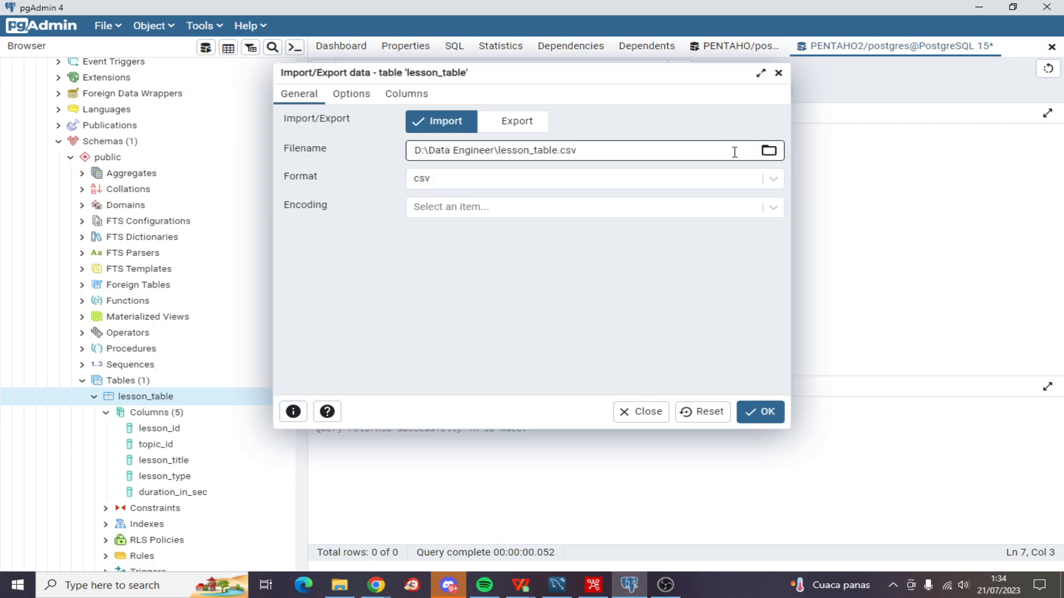
click(769, 149)
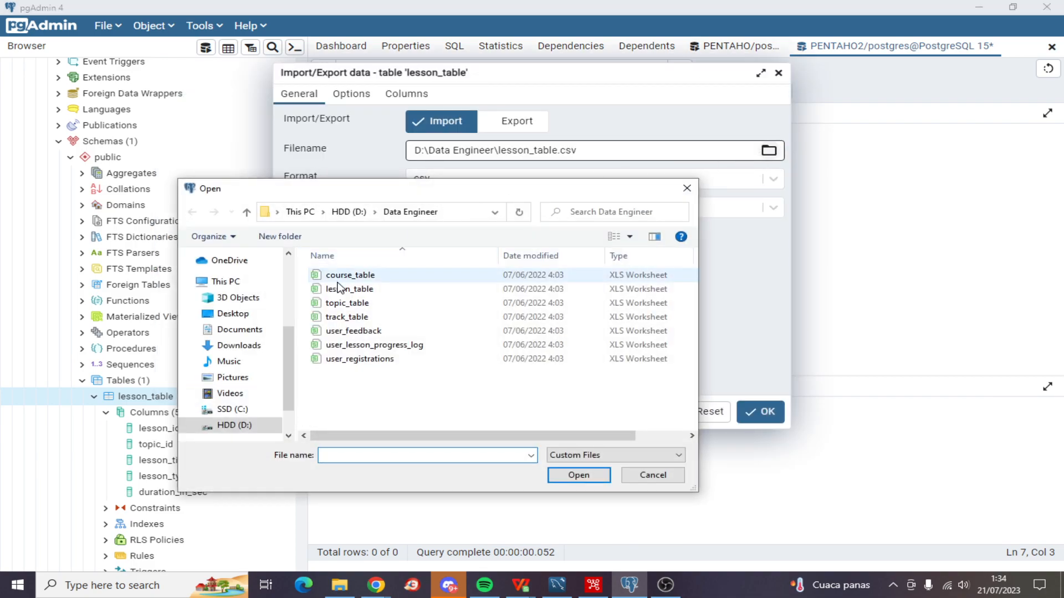
click(350, 288)
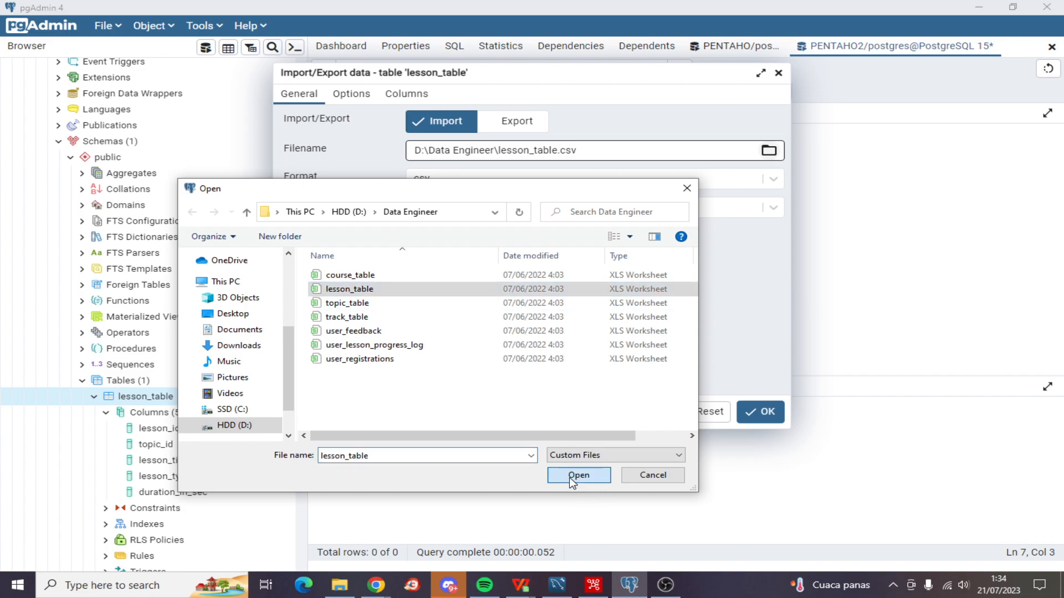
click(578, 475)
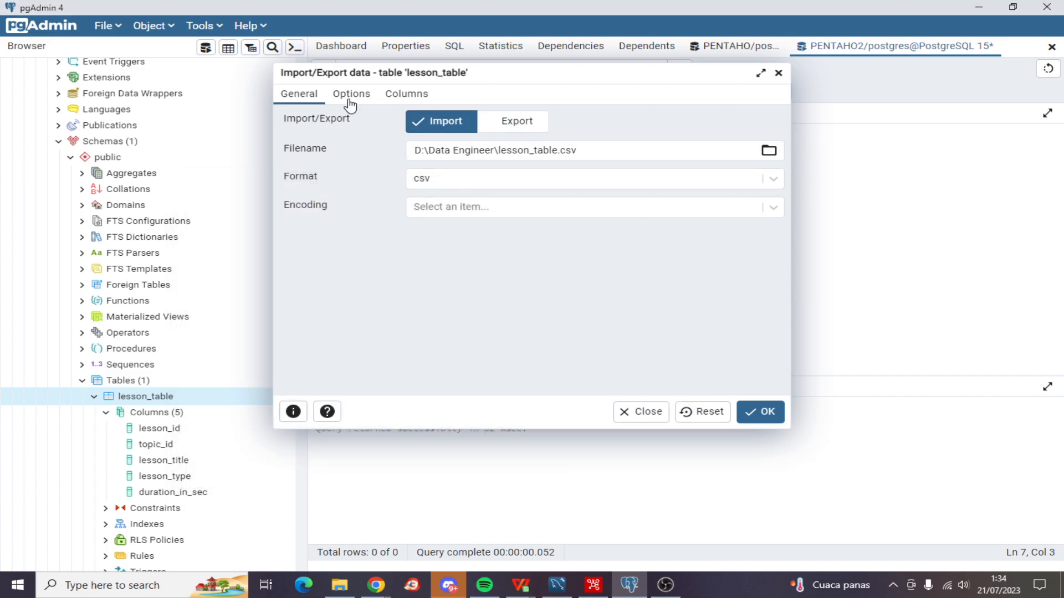
Enable the Header option, run the import and dismiss the completed notice.
click(352, 93)
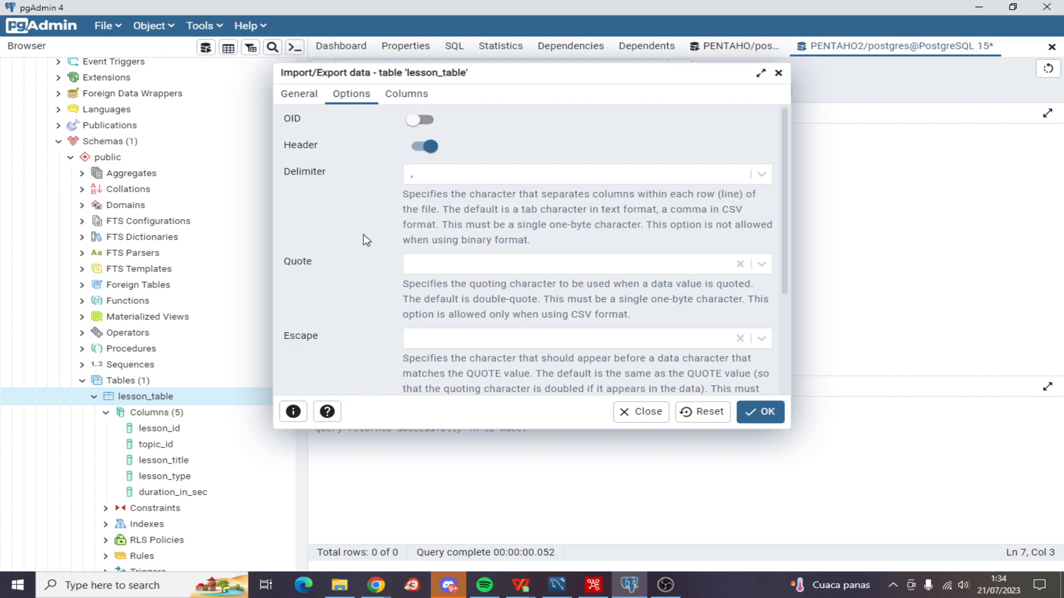
click(759, 412)
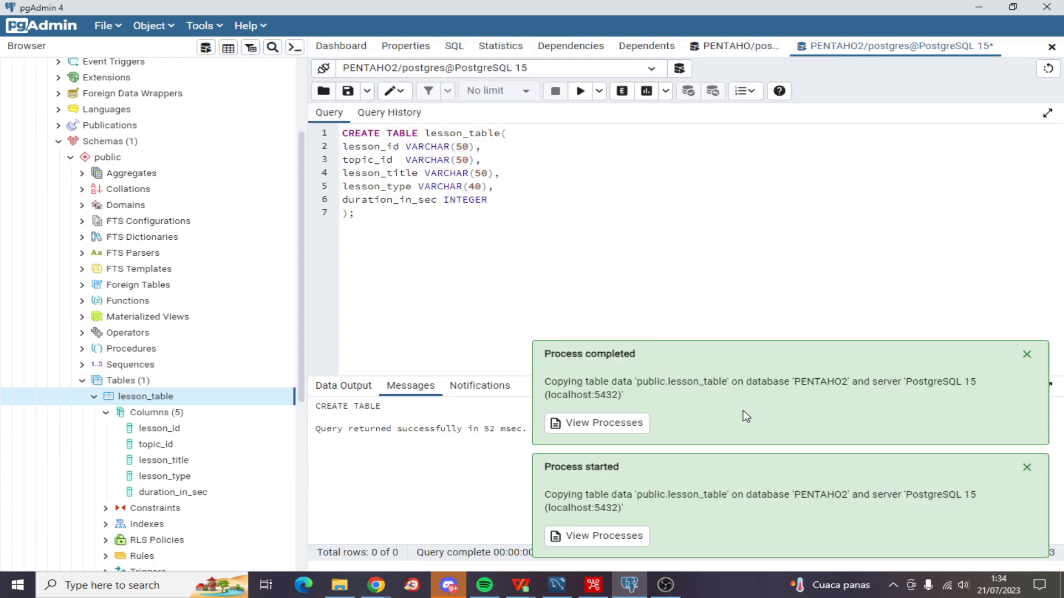
click(1026, 353)
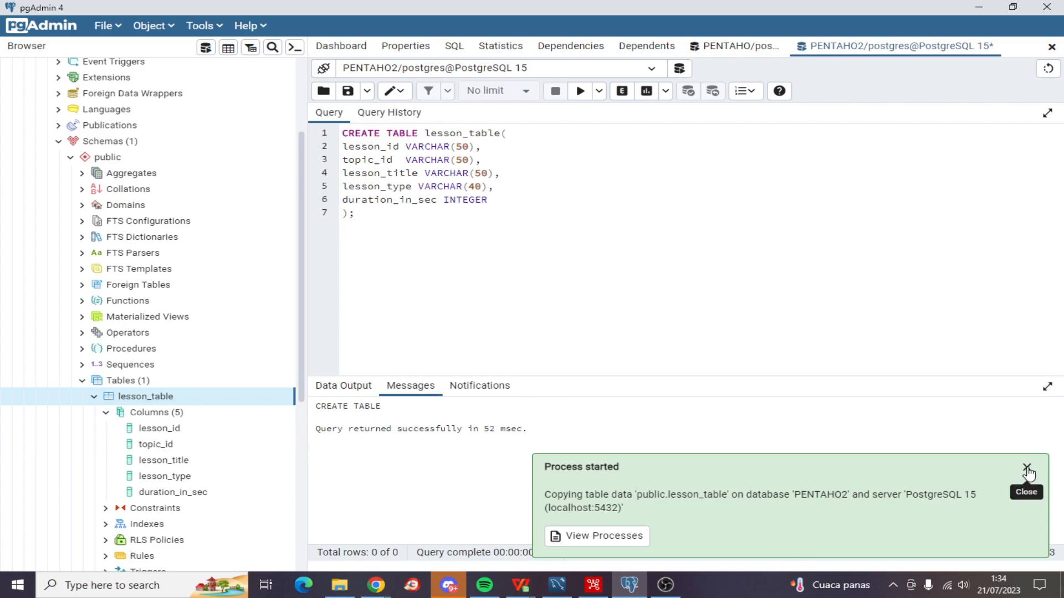
View all rows of lesson_table, showing the 23 imported lesson records.
click(1026, 469)
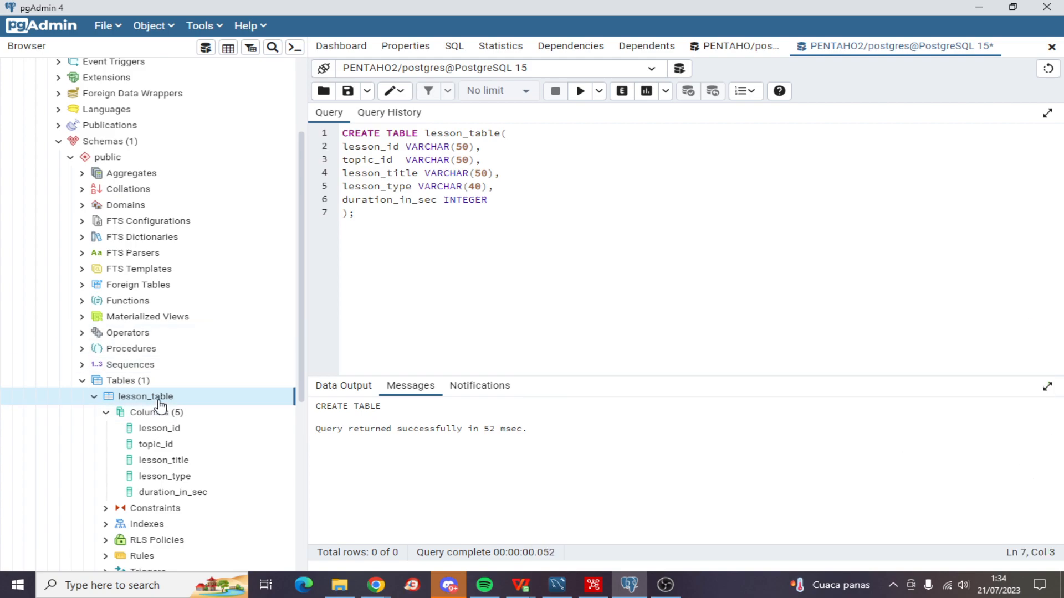
right_click(145, 397)
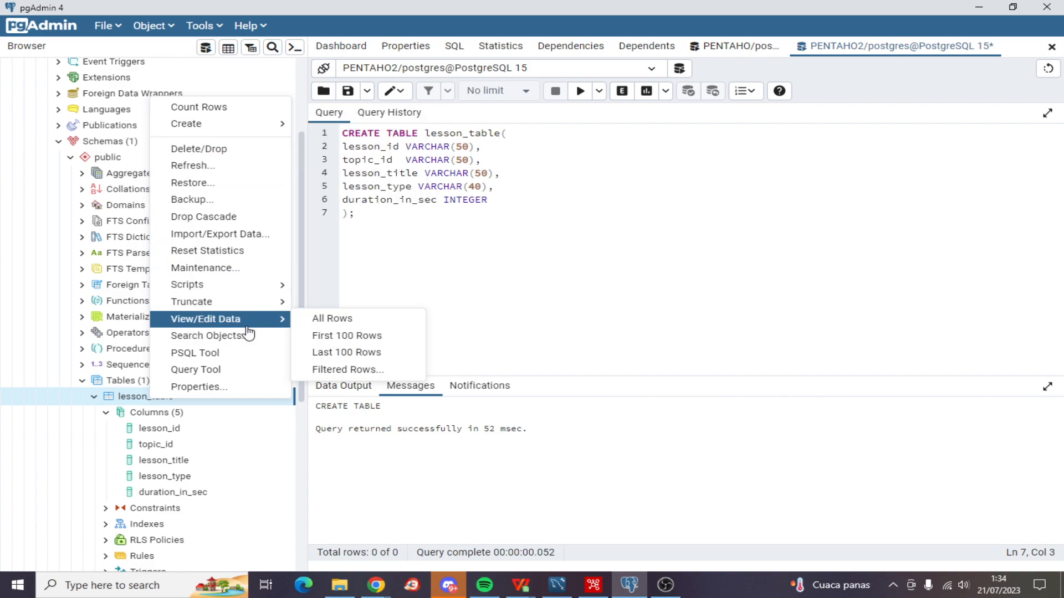
click(331, 318)
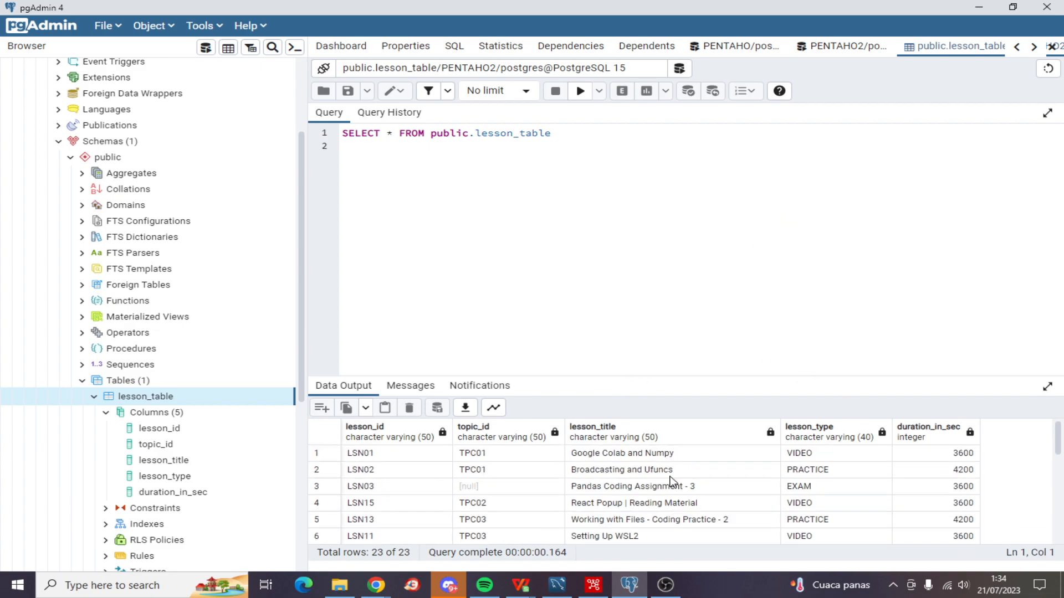
mouse_move(576, 507)
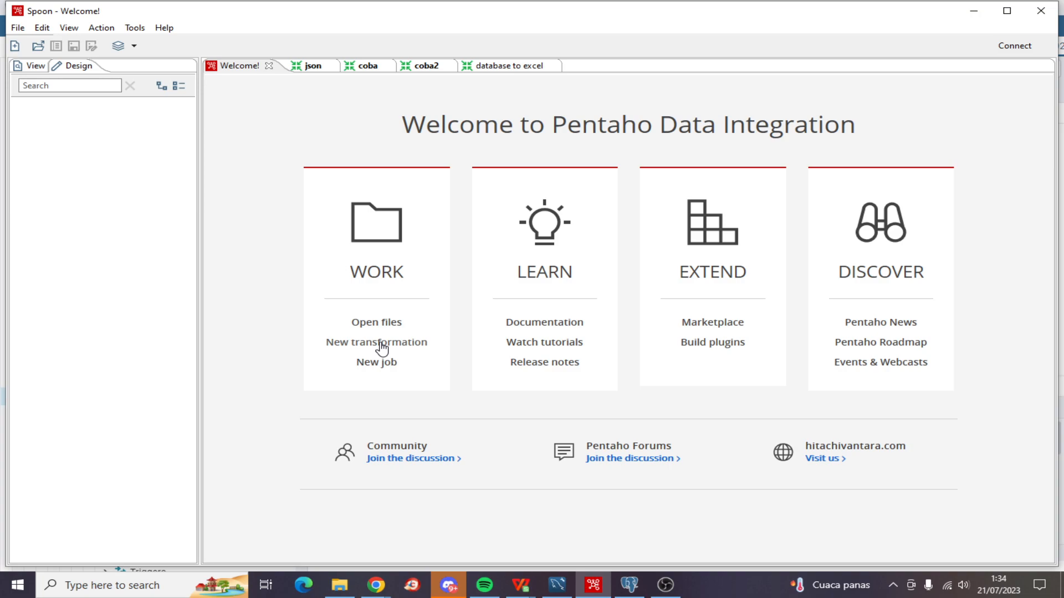
Create a new transformation and start a new database connection from the View tree.
click(376, 342)
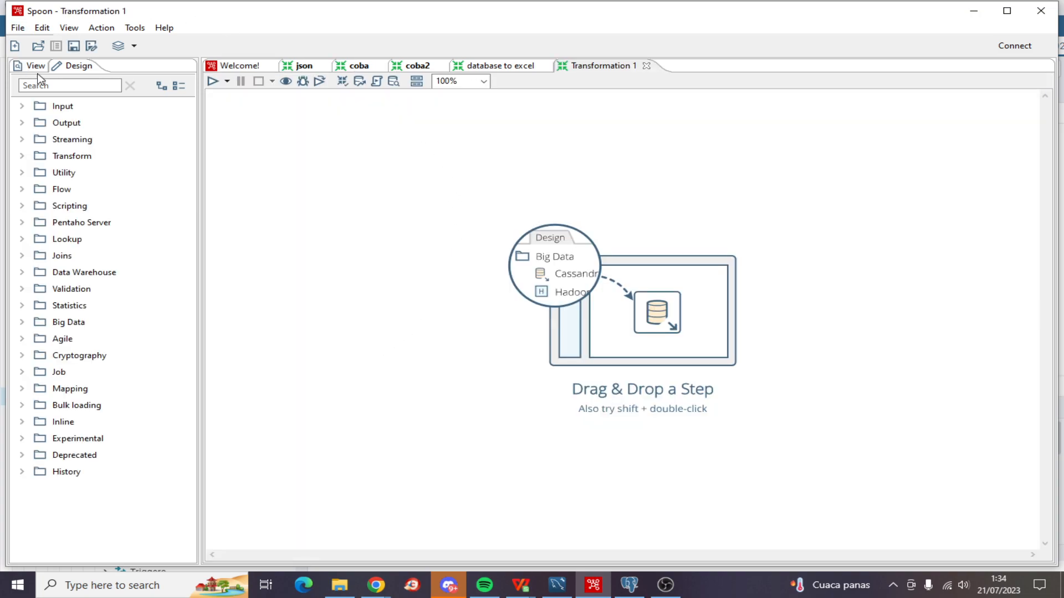
click(34, 65)
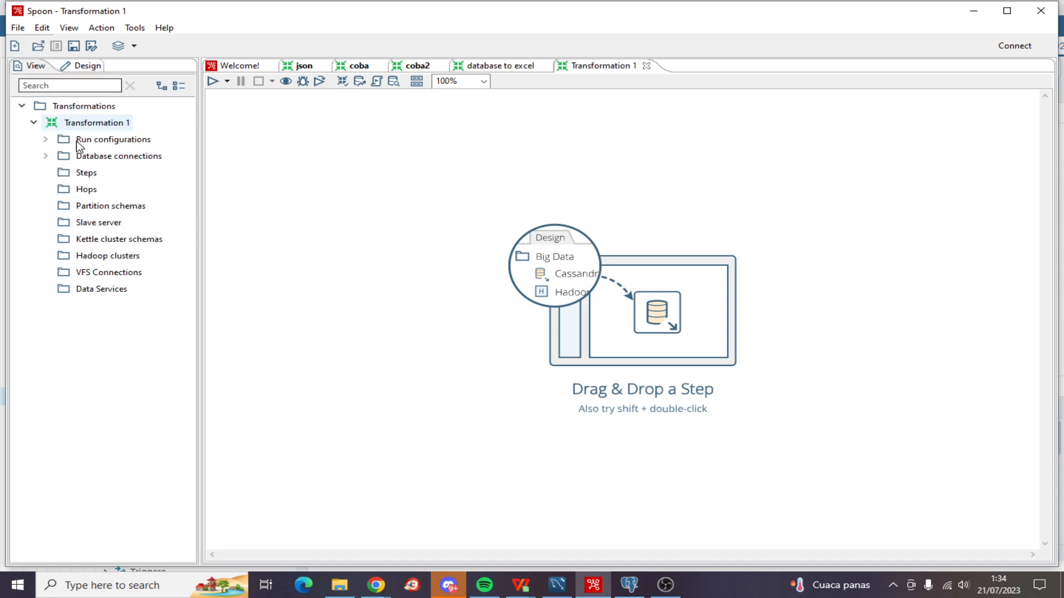
right_click(119, 155)
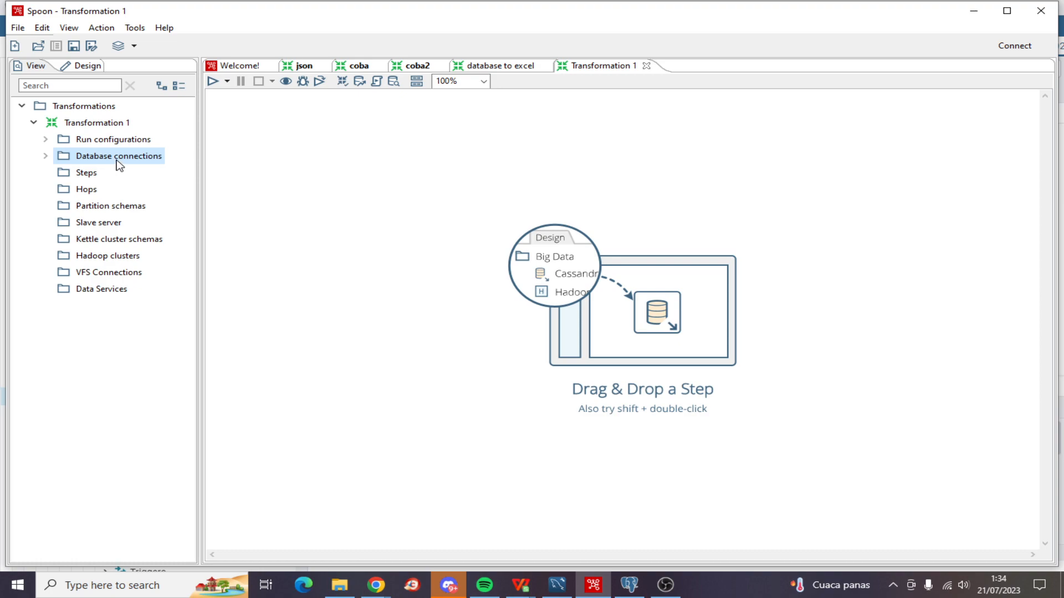
double_click(120, 155)
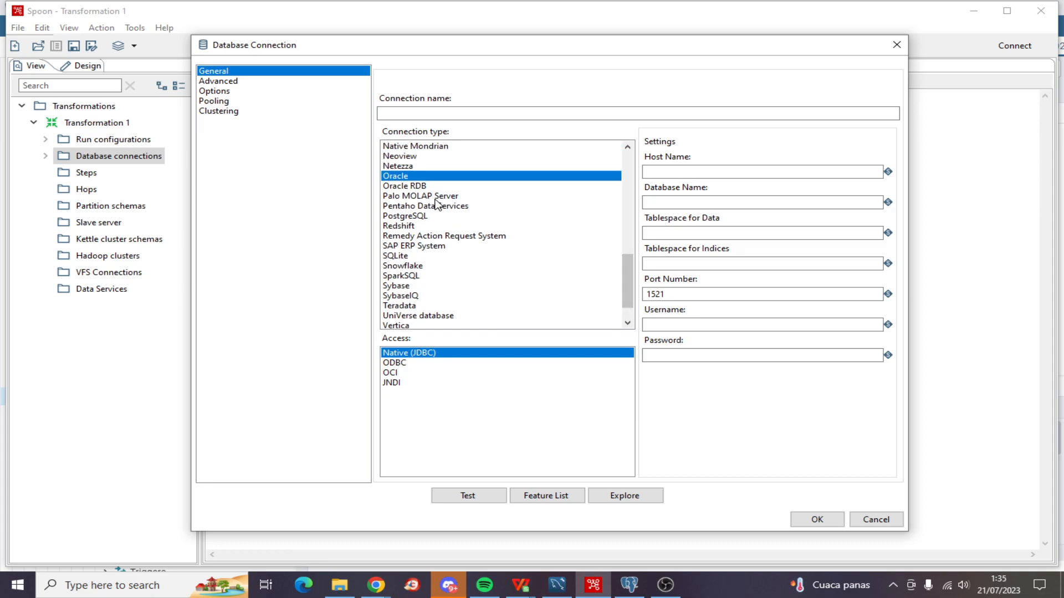
Define PostgreSQL connection lesson_table to PENTAHO2 on localhost, port 5432, user postgres with password.
click(404, 216)
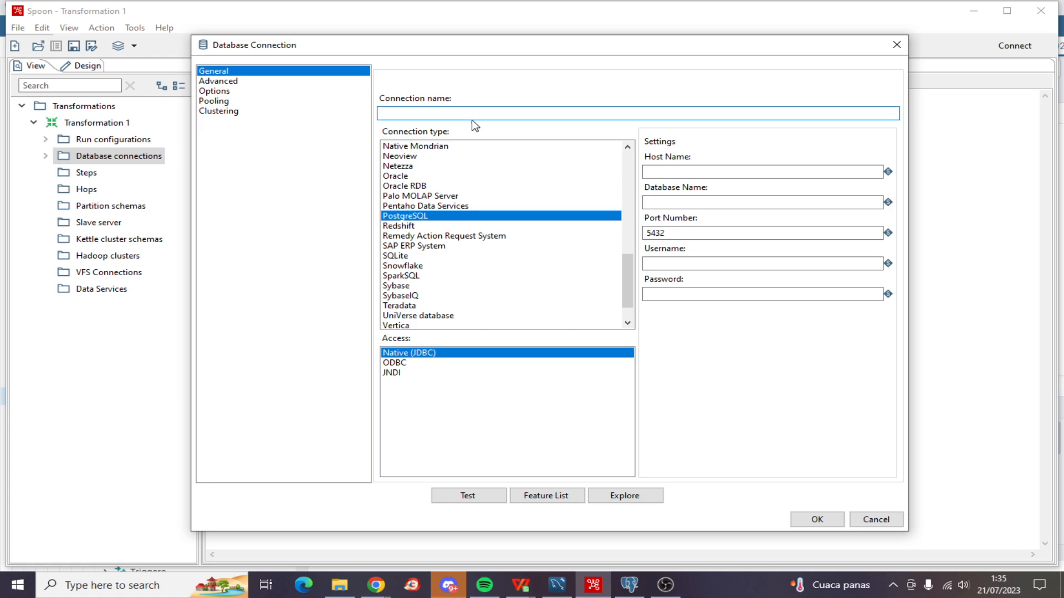
text(lesson_table)
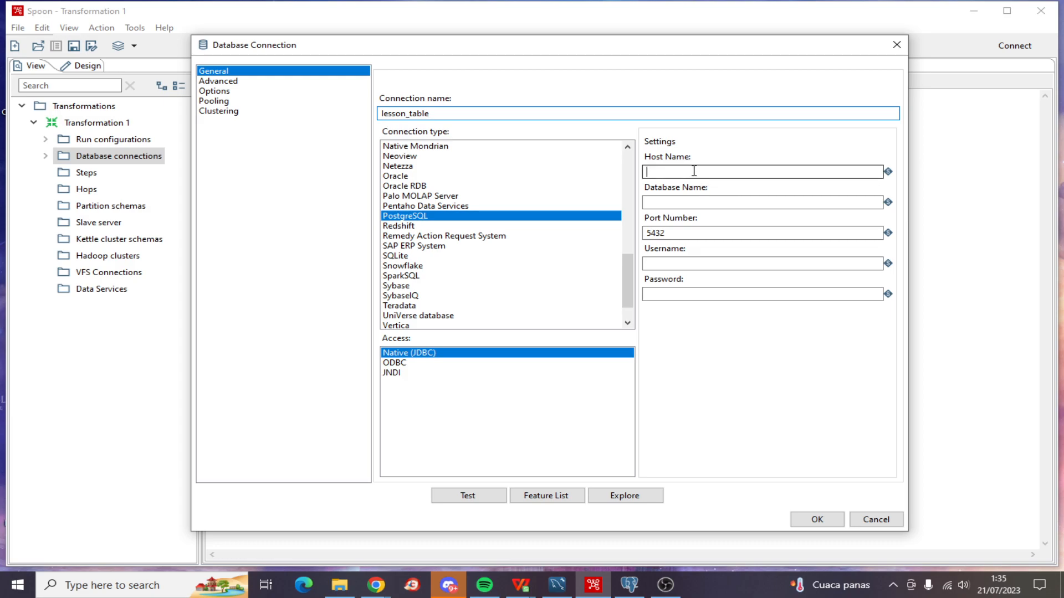
text(localhost)
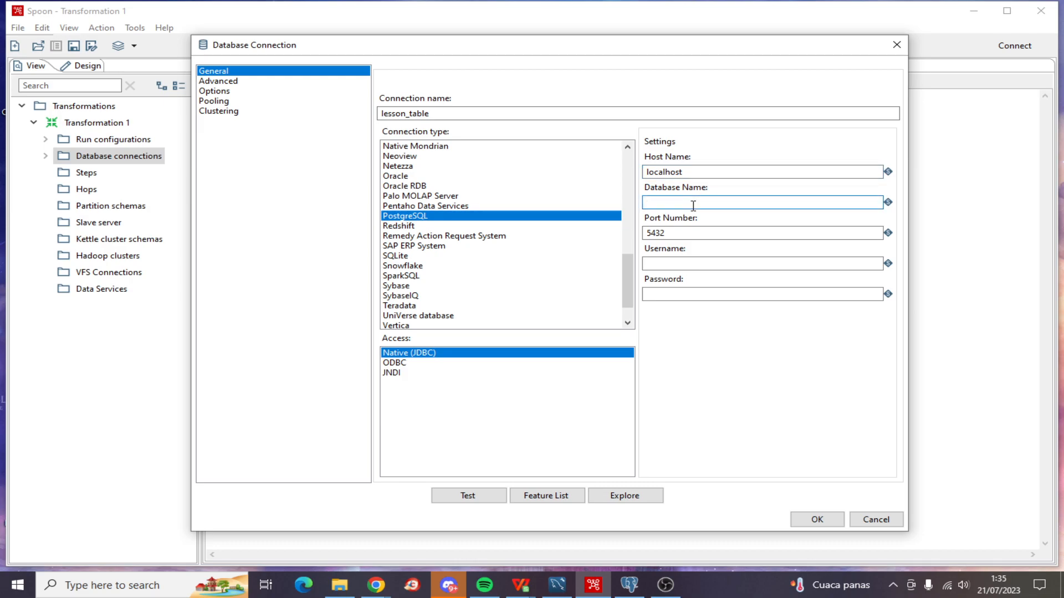
click(628, 585)
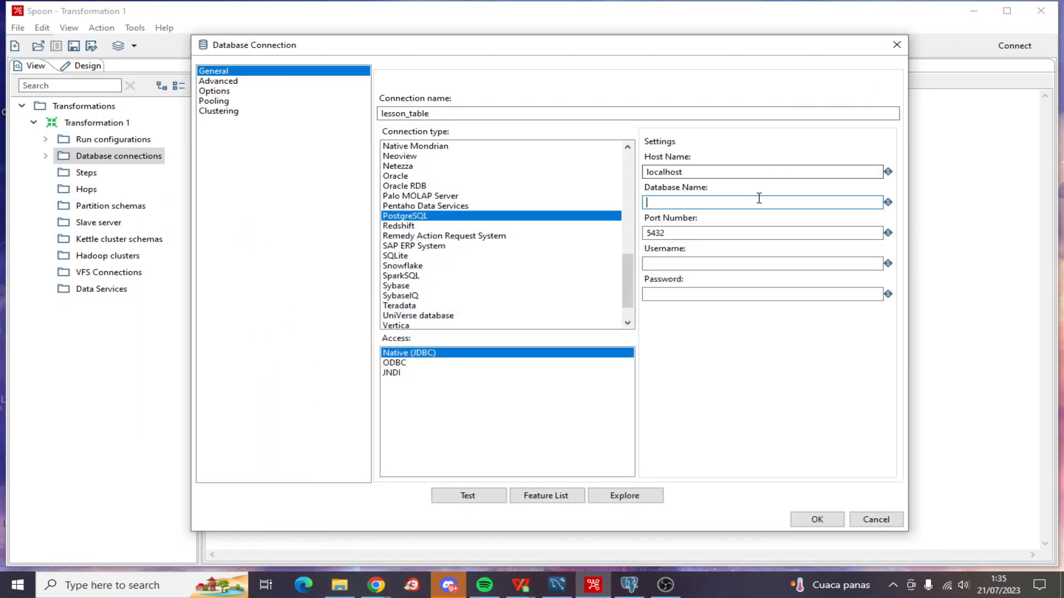
text(PENTAHO2)
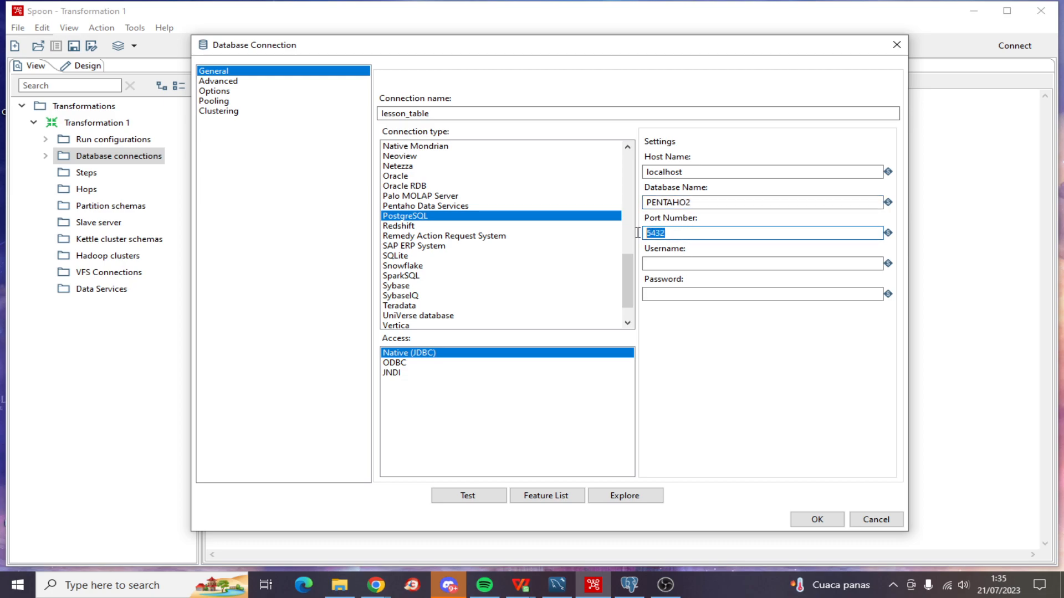
click(761, 263)
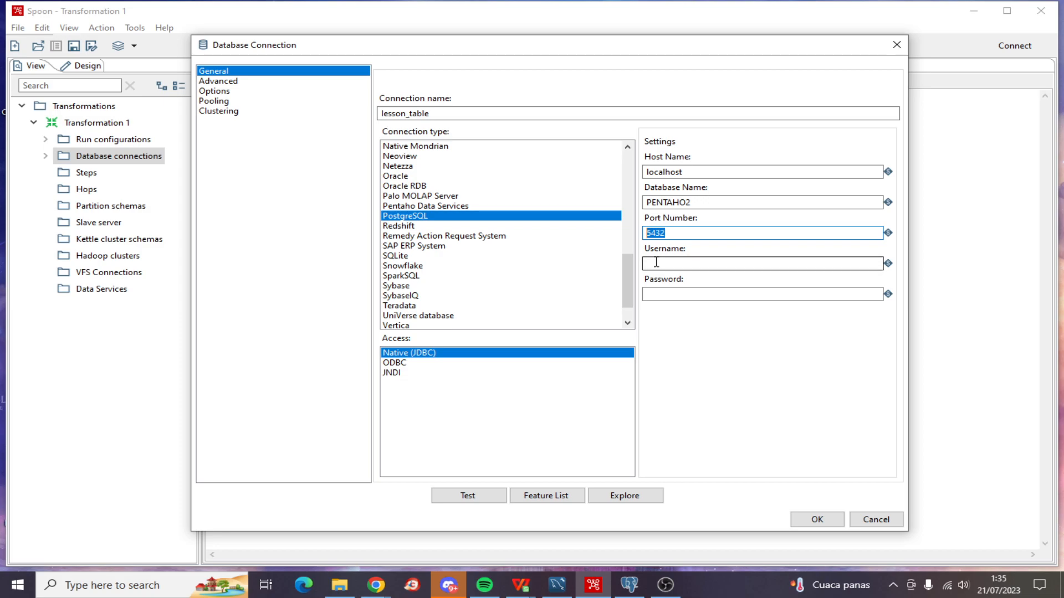
click(760, 263)
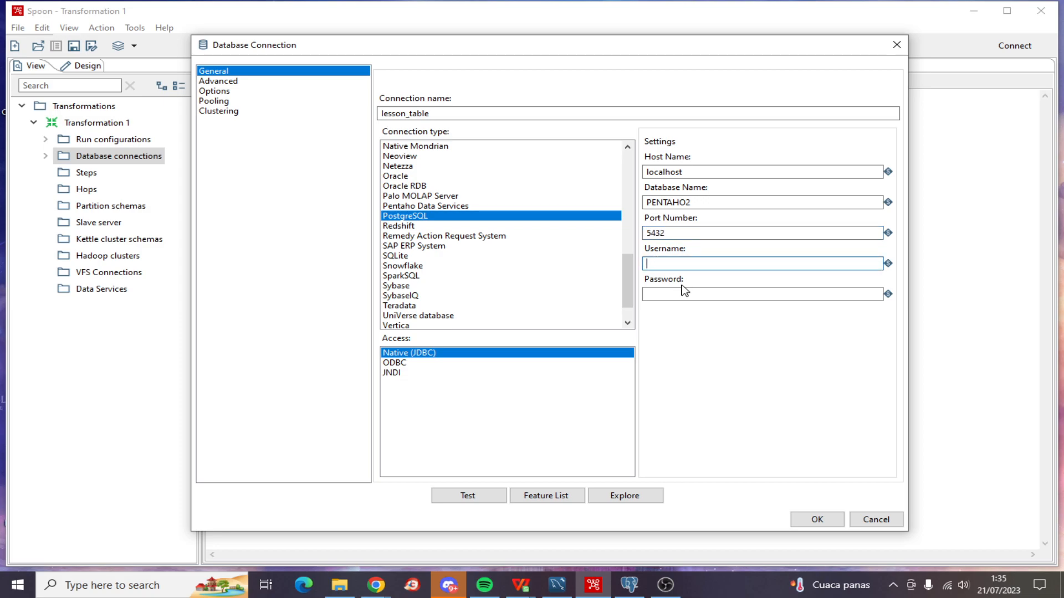
text(postgres)
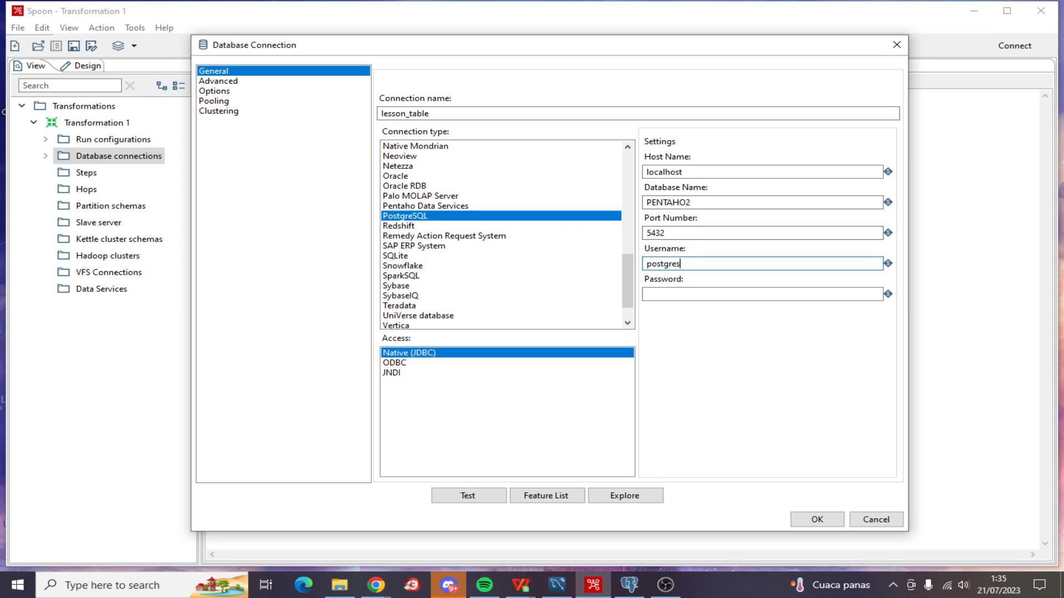
click(760, 294)
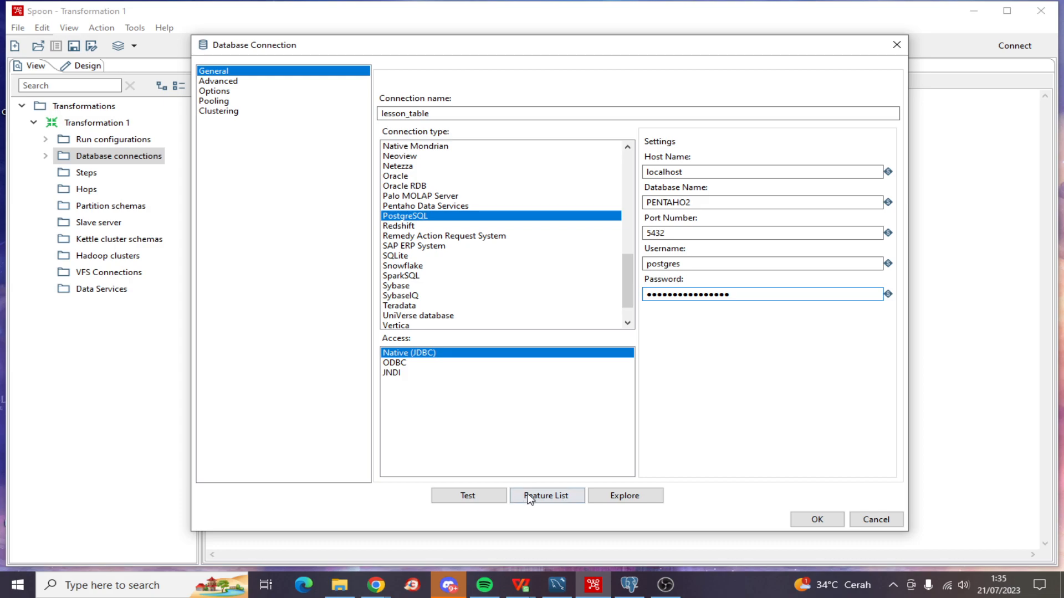
Test the connection successfully and save the lesson_table connection.
click(467, 495)
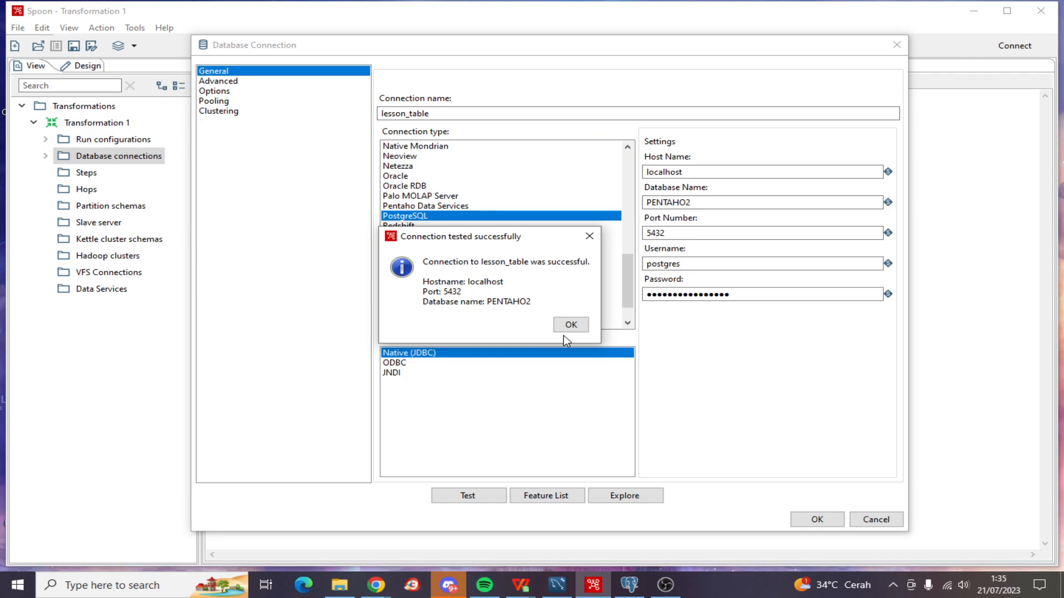
click(569, 323)
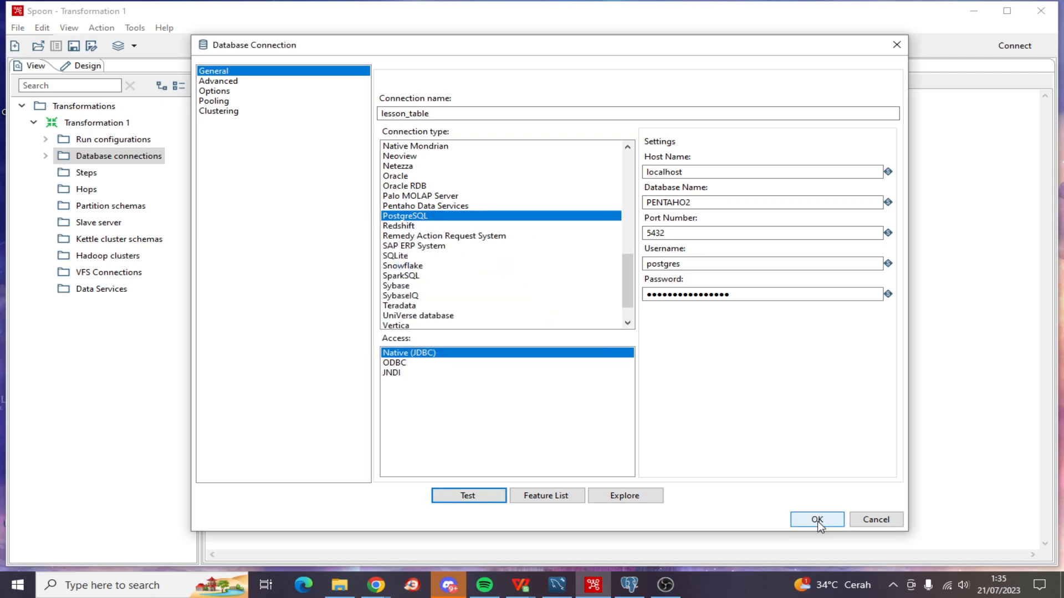
click(817, 520)
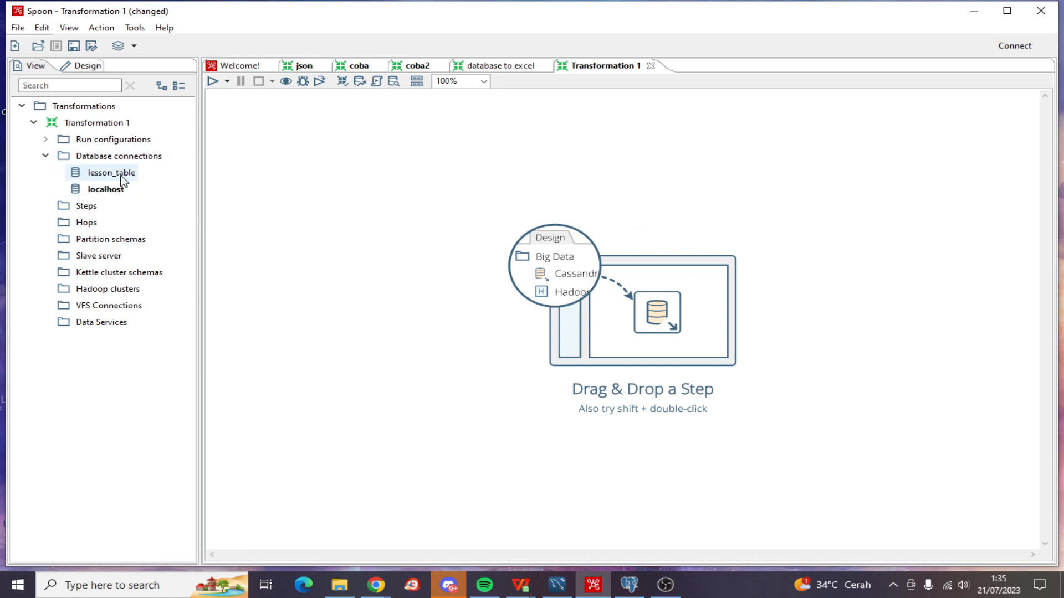
Share the lesson_table connection so it appears alongside localhost.
click(112, 173)
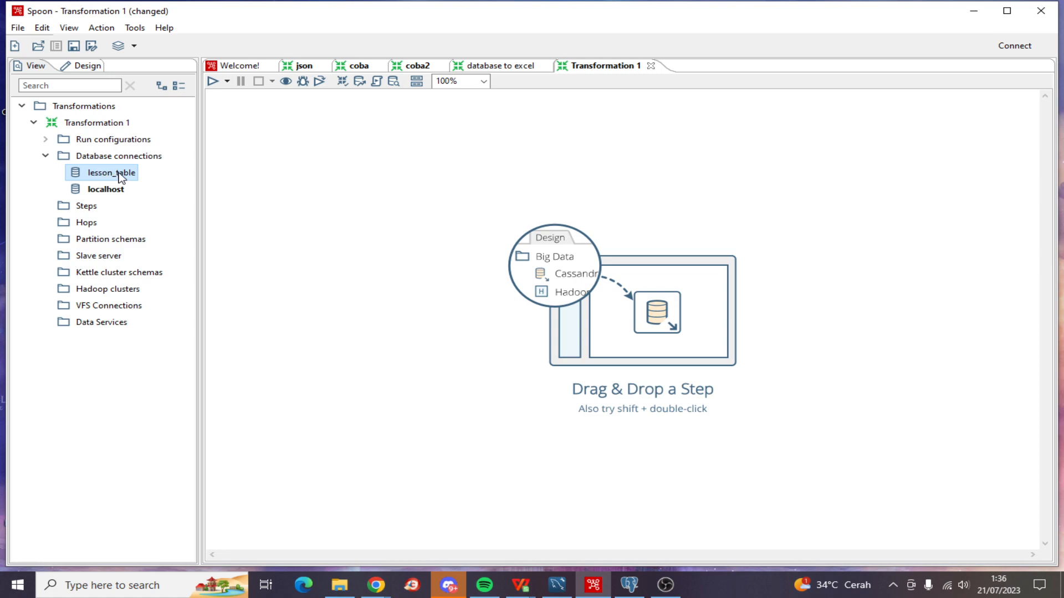
right_click(111, 172)
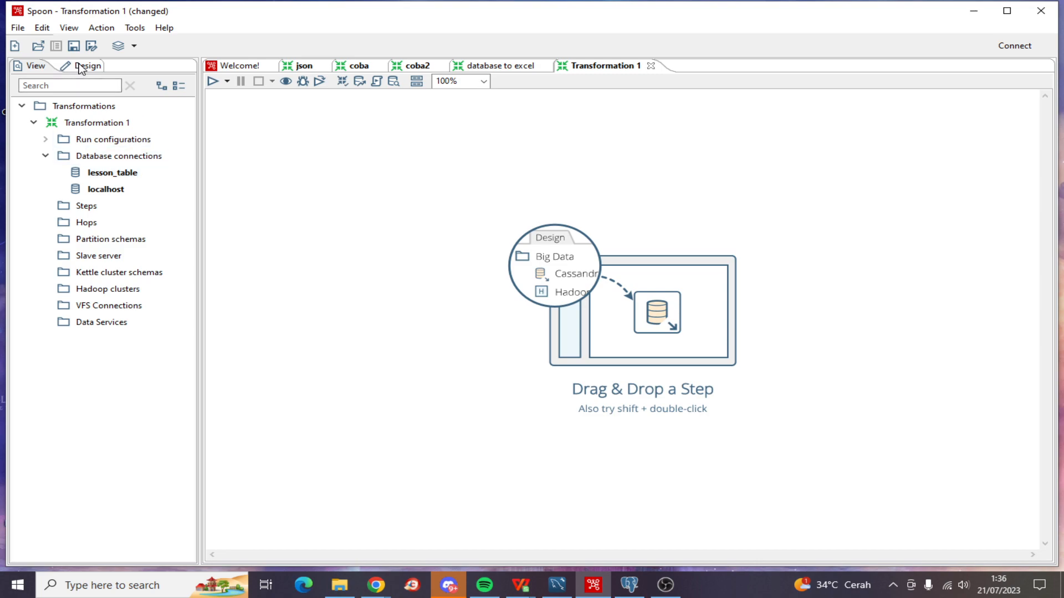
Add a Table input step from the Design catalogue and set its connection to lesson_table.
click(83, 65)
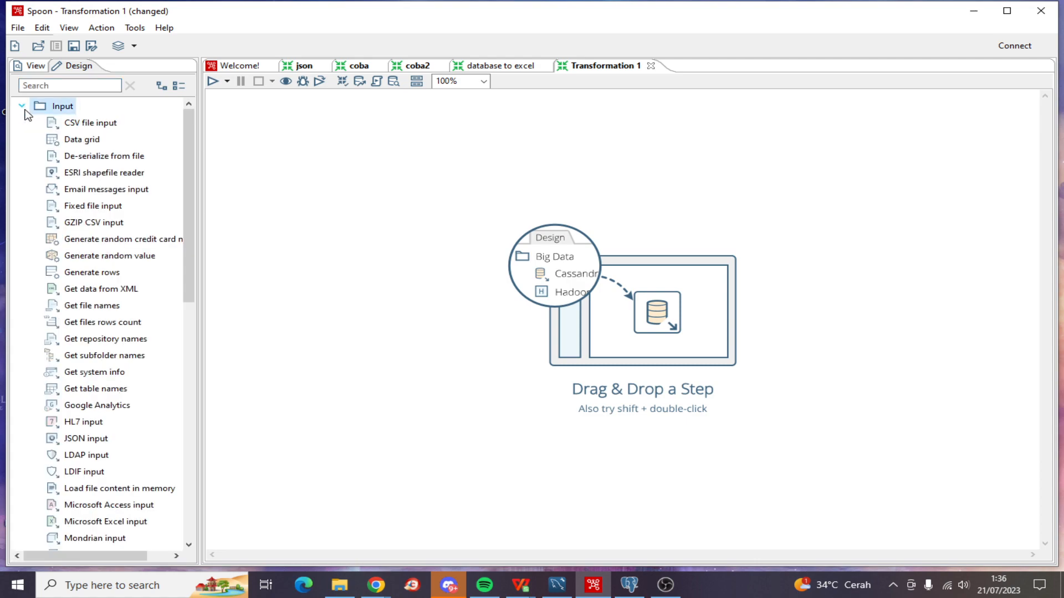
mouse_move(191, 233)
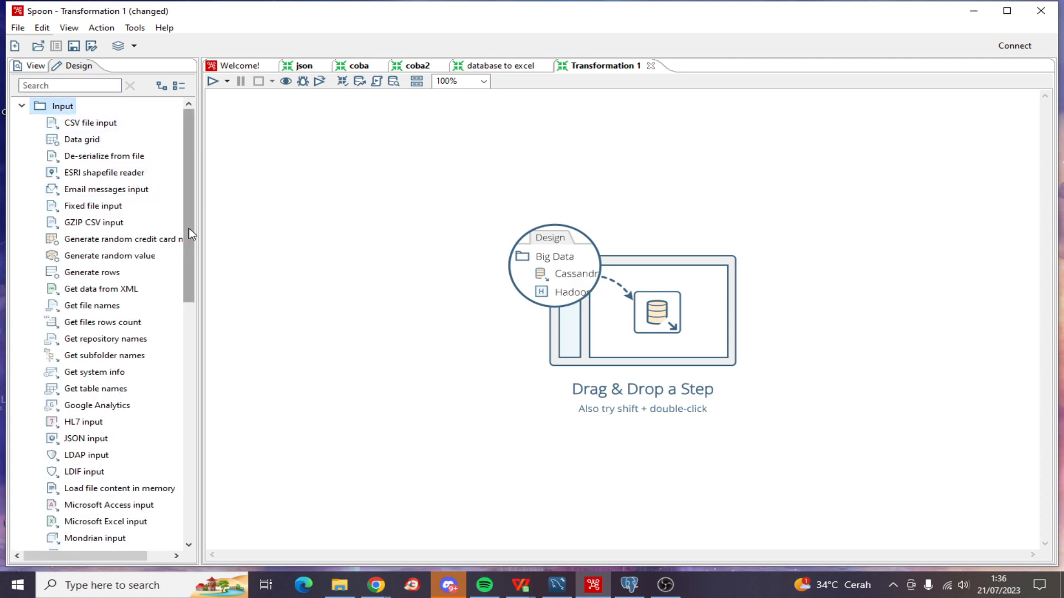
mouse_move(139, 304)
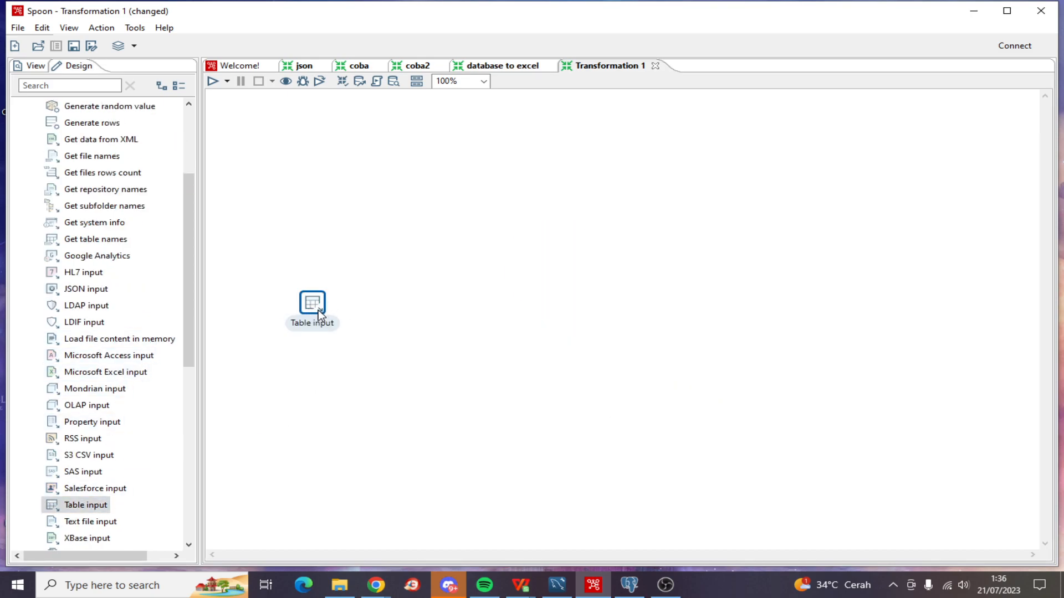
double_click(311, 302)
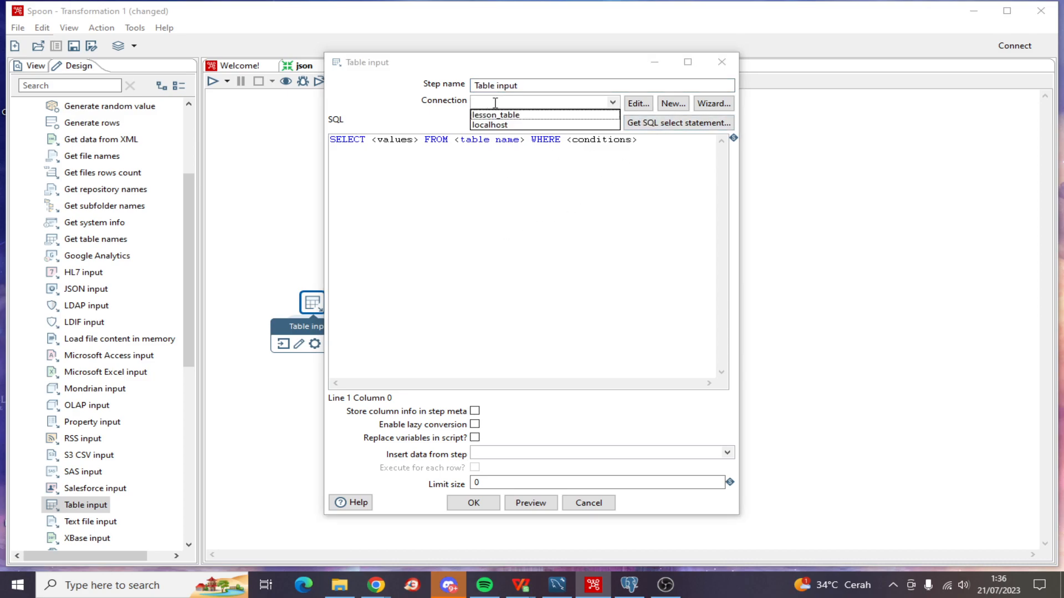
click(494, 114)
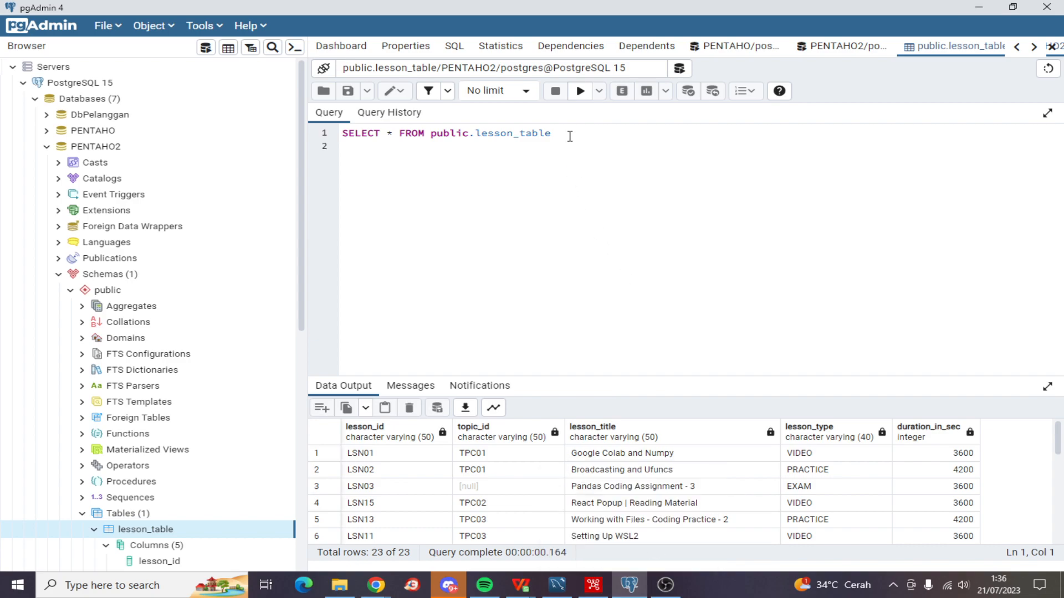
click(552, 133)
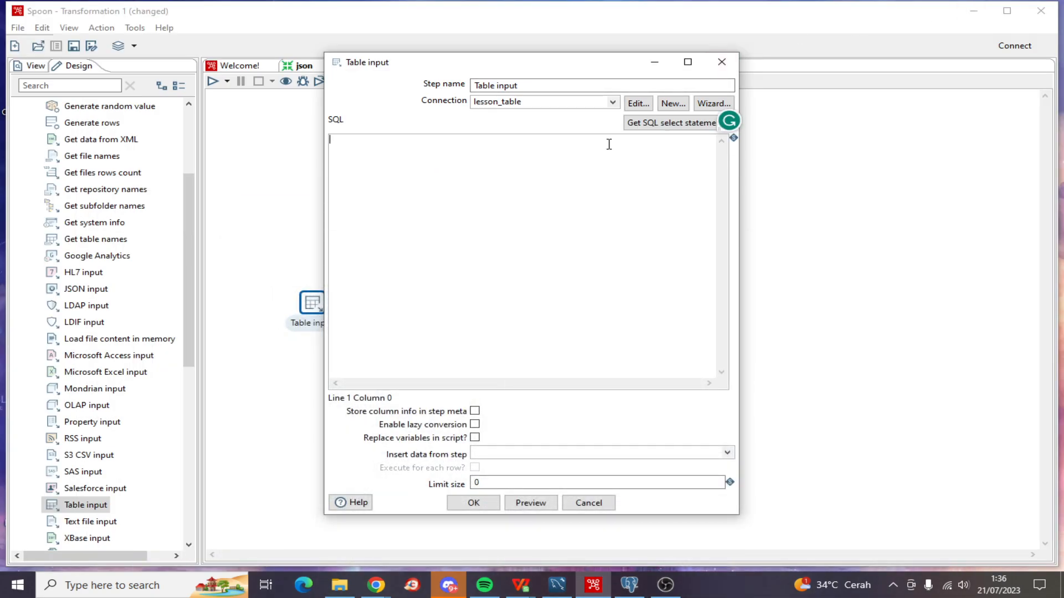
Query SELECT * FROM public.lesson_table and preview its 23 rows with a 1000-row limit.
click(669, 123)
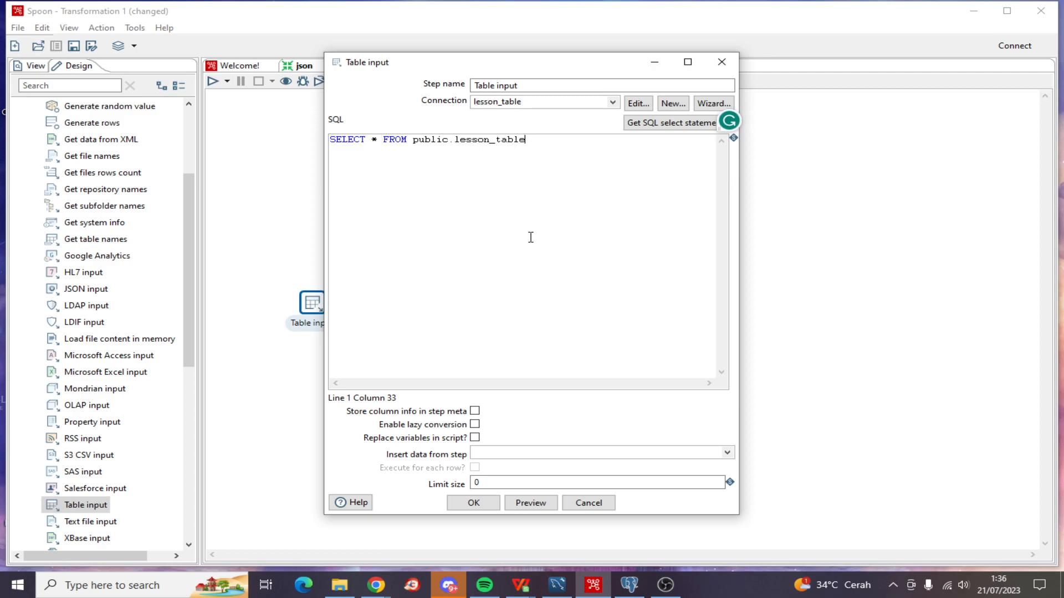
click(530, 503)
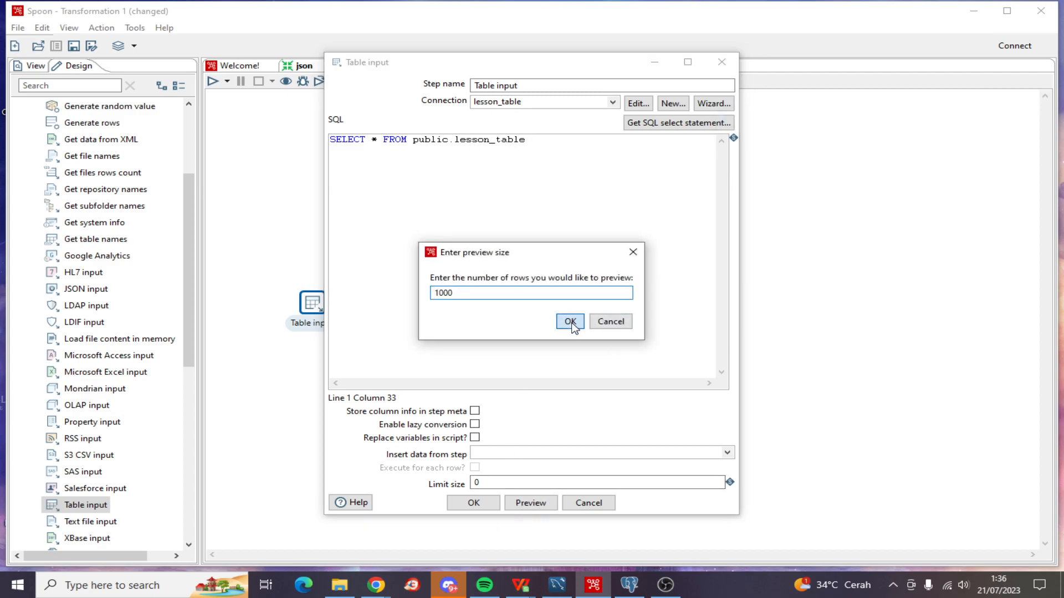
click(569, 321)
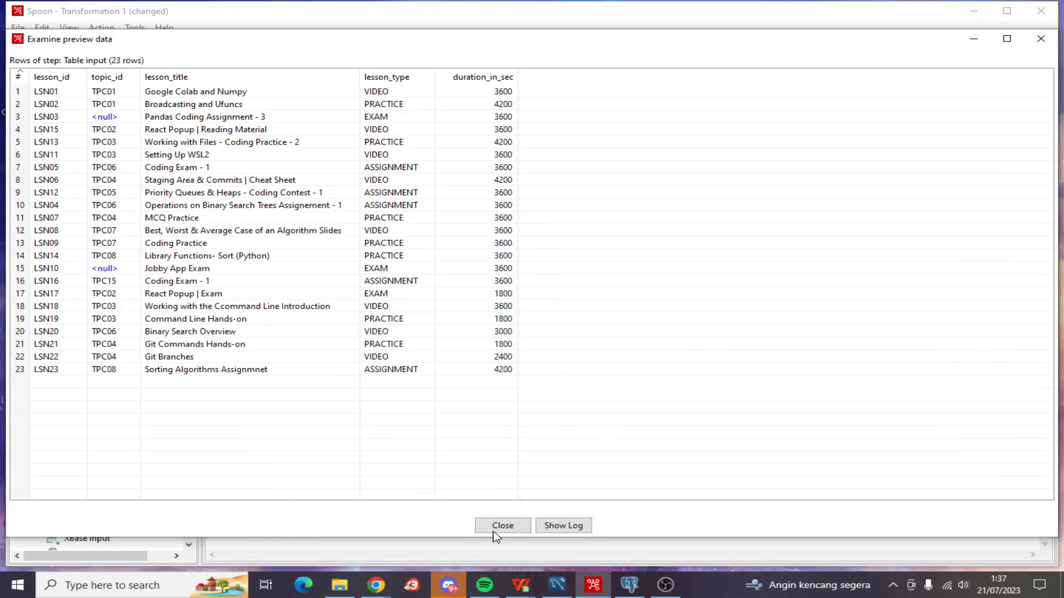
Confirm Table input, place a Microsoft Excel writer step and hop Table input into it.
click(501, 526)
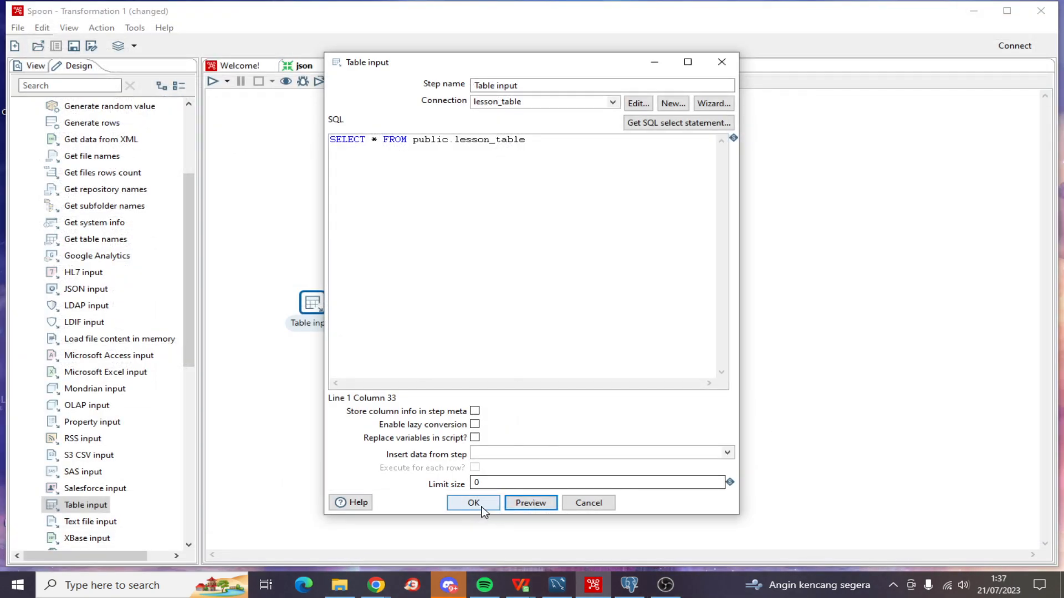
click(473, 503)
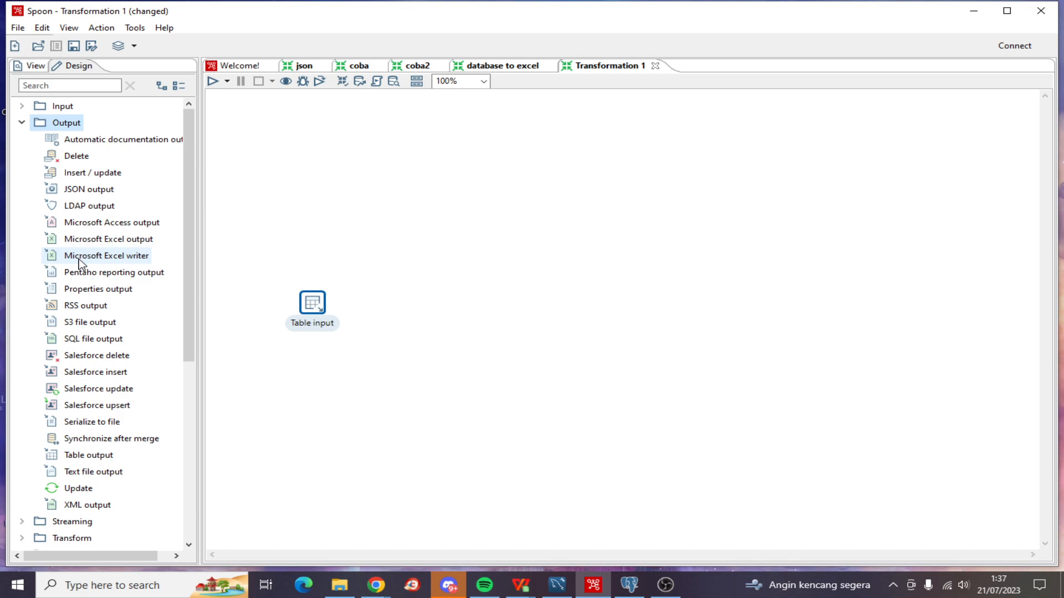
drag(106, 255, 407, 303)
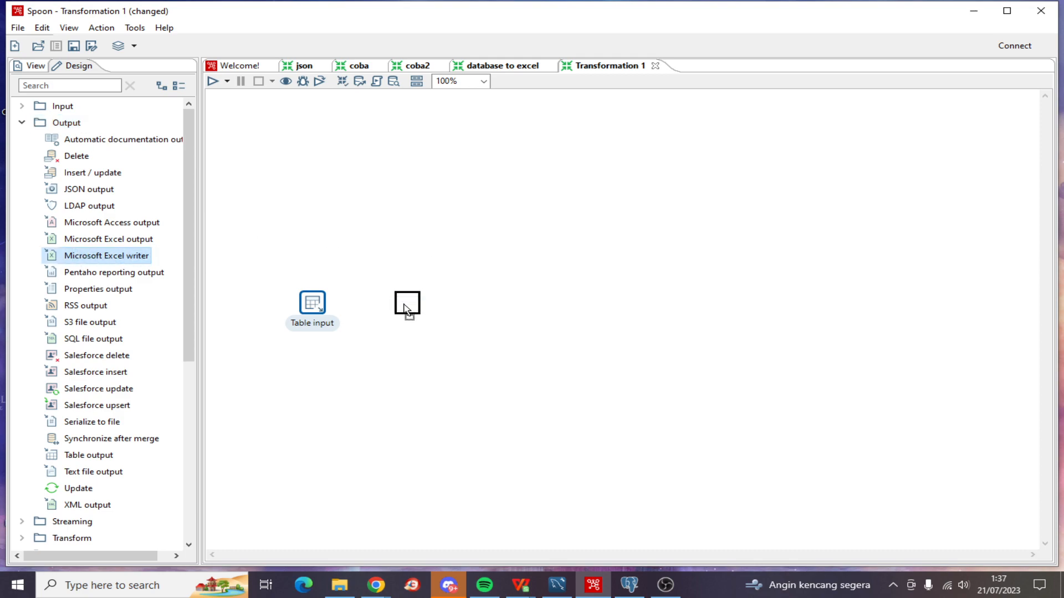
drag(107, 255, 407, 303)
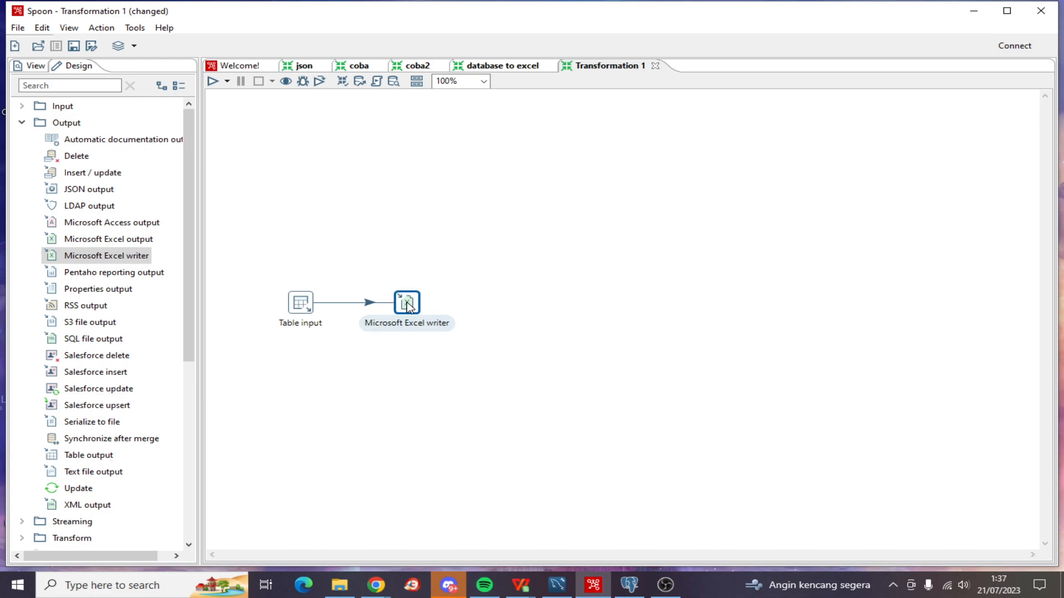
Name the Excel writer output file tryexcel with xlsx [Excel 2007 and above] extension.
double_click(406, 301)
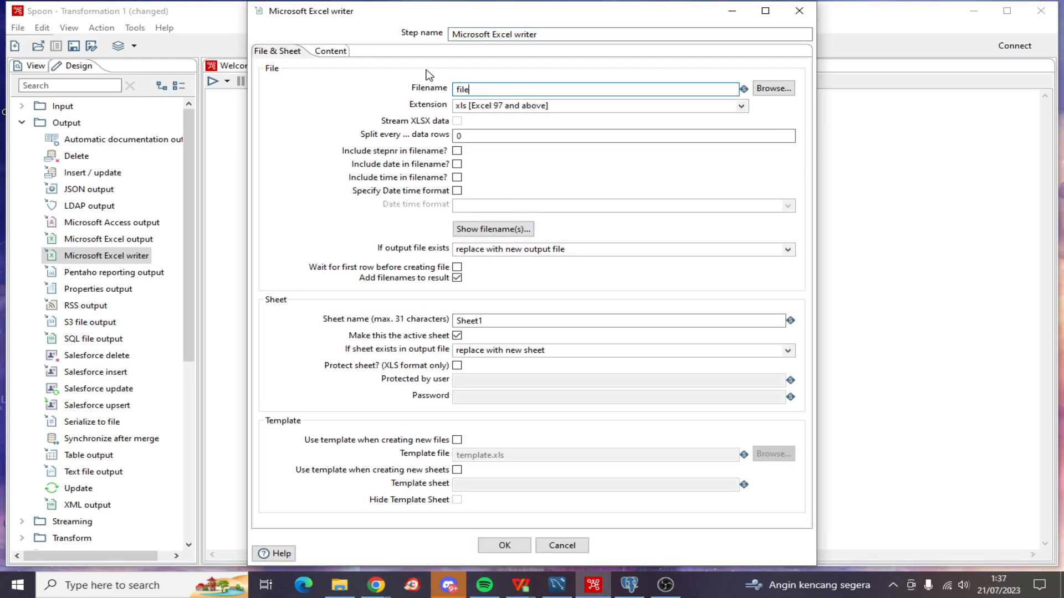
double_click(461, 89)
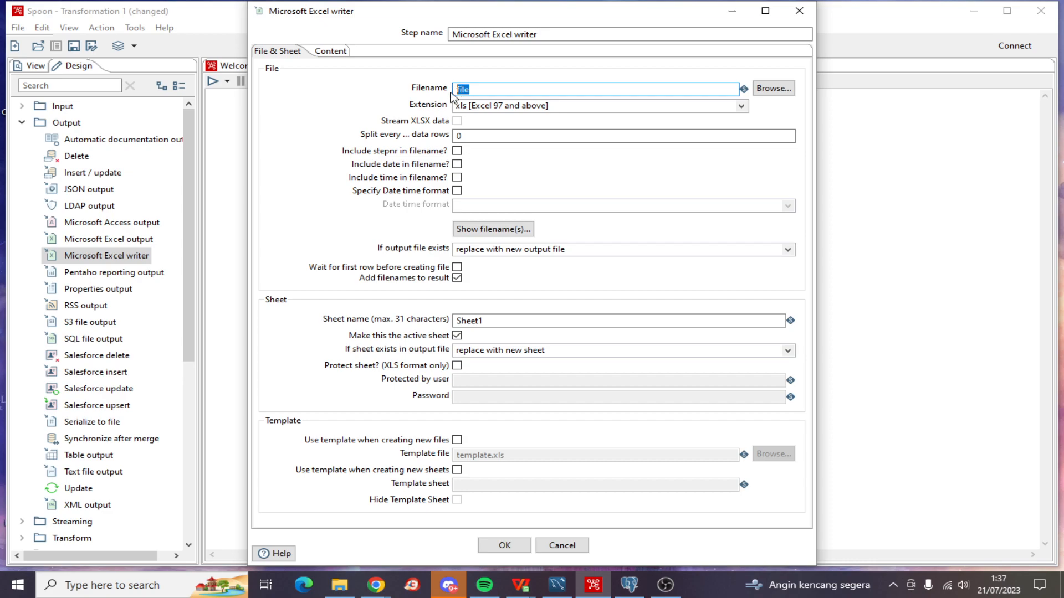
text(trye)
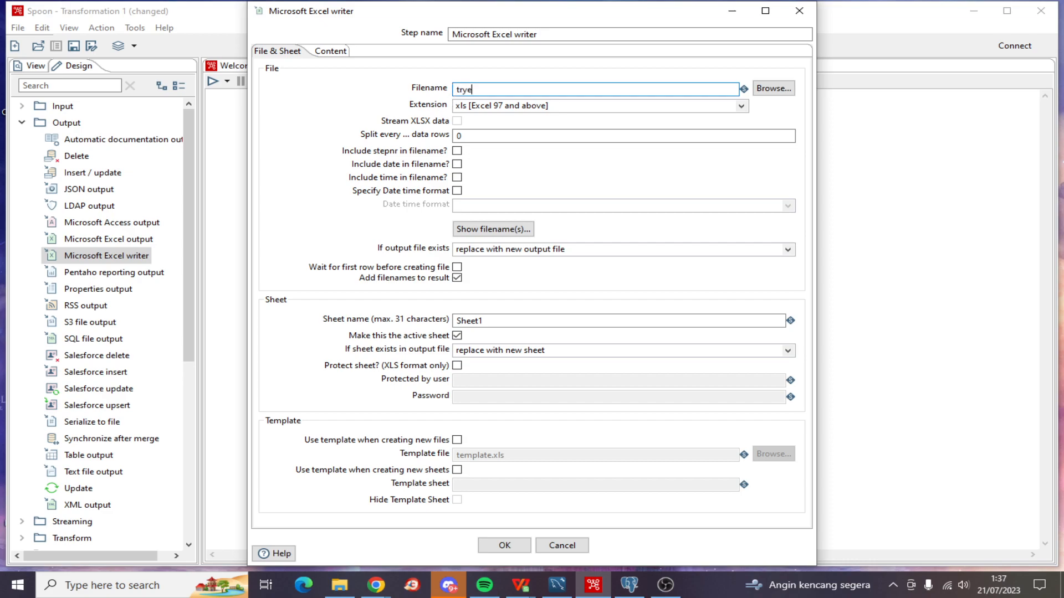
text(xcel)
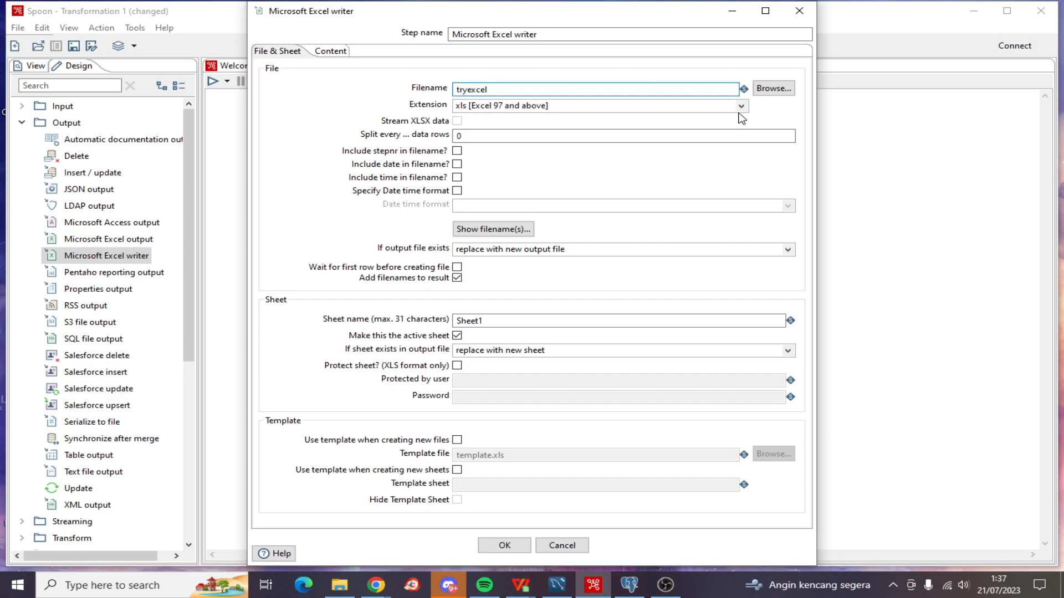
click(741, 105)
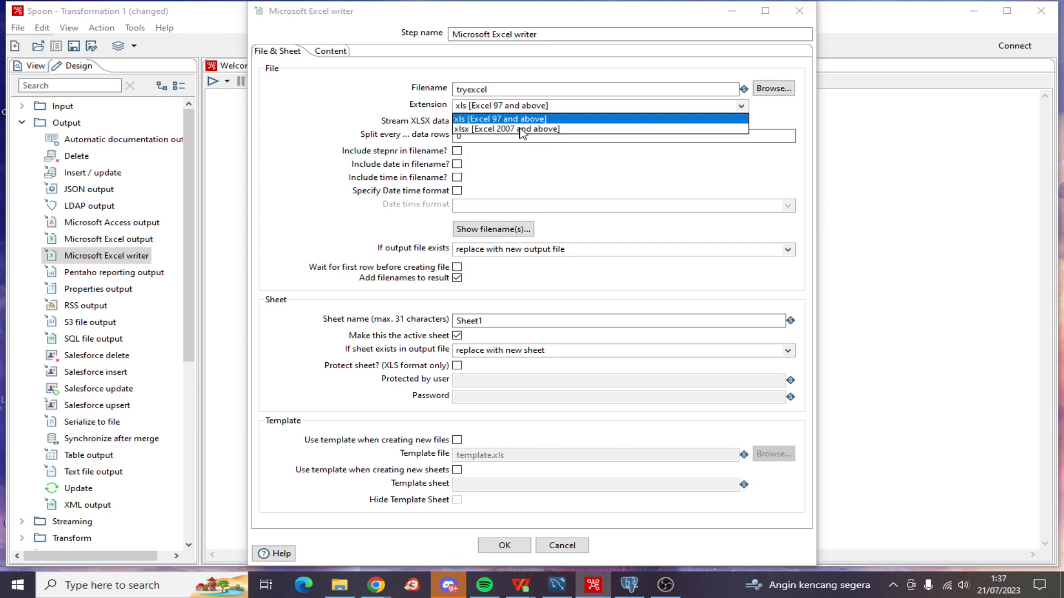
click(506, 129)
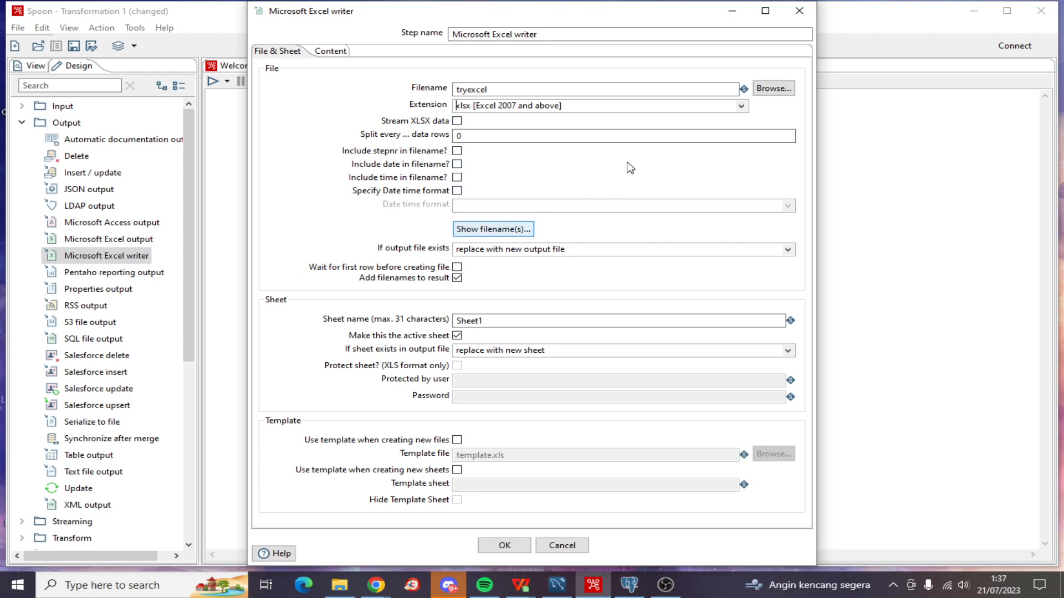
click(772, 89)
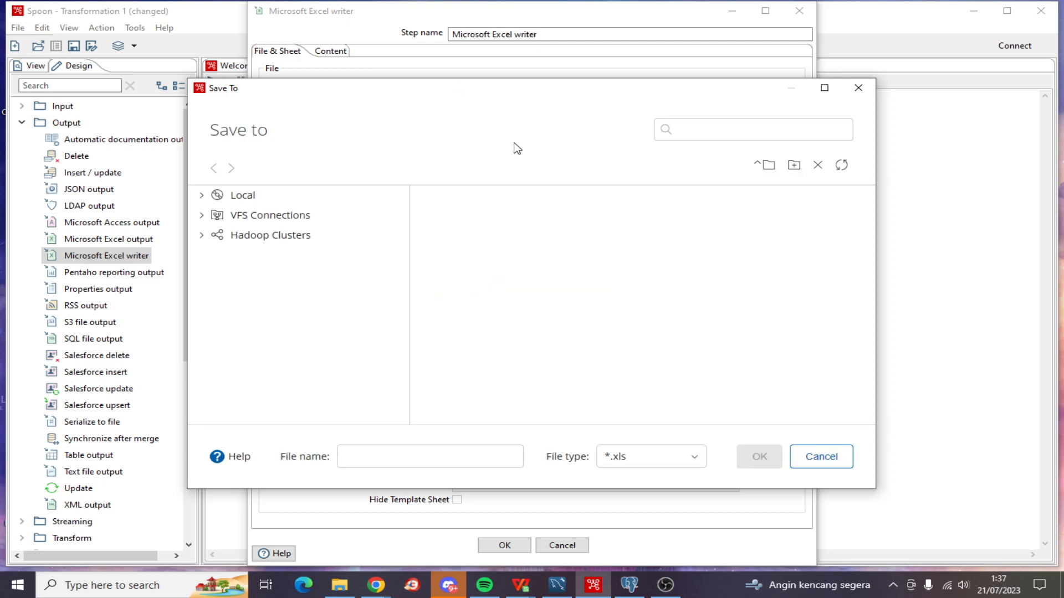
Point the output to D:\Data Engineer\tryexcel and confirm the Excel writer settings.
click(201, 195)
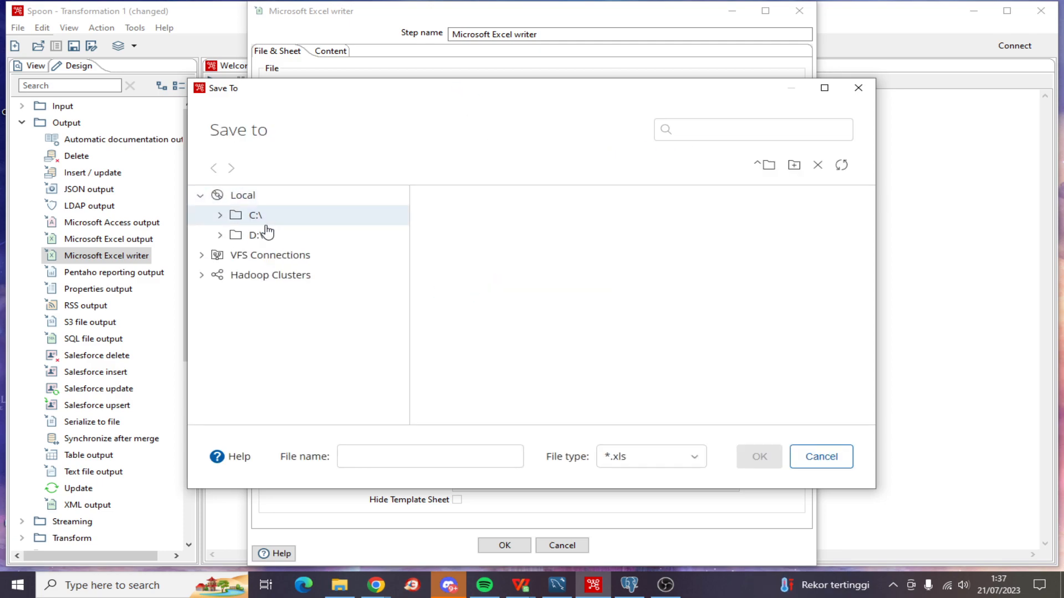
click(256, 235)
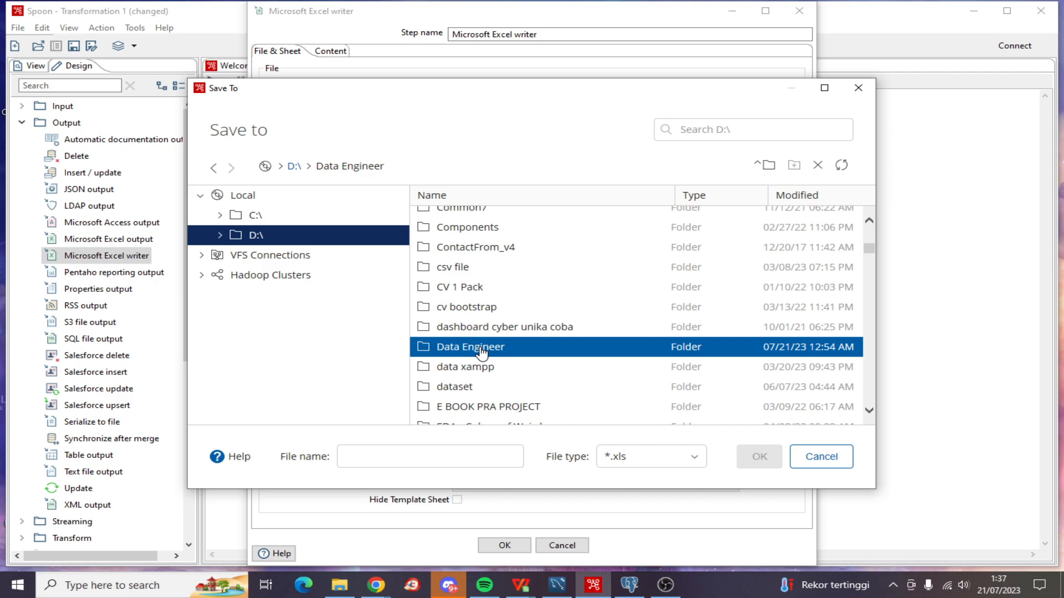
double_click(470, 347)
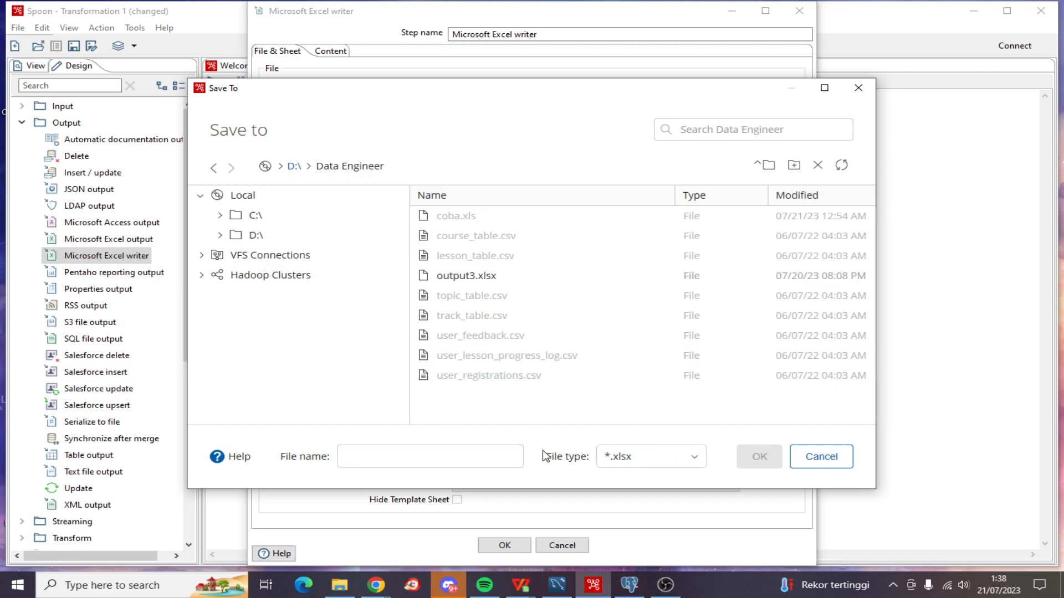
text(y)
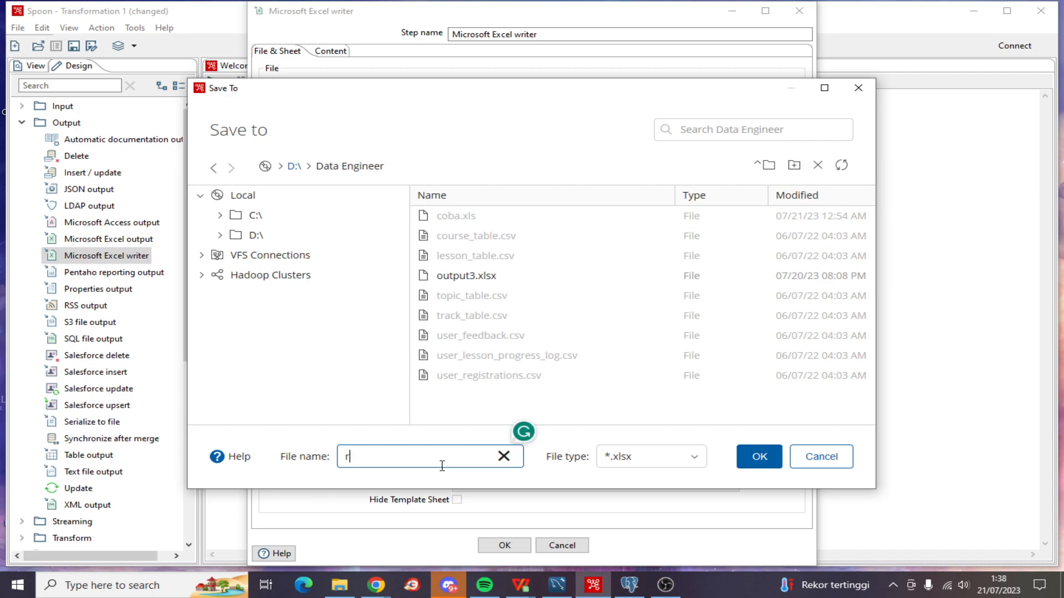
text(tryexcel)
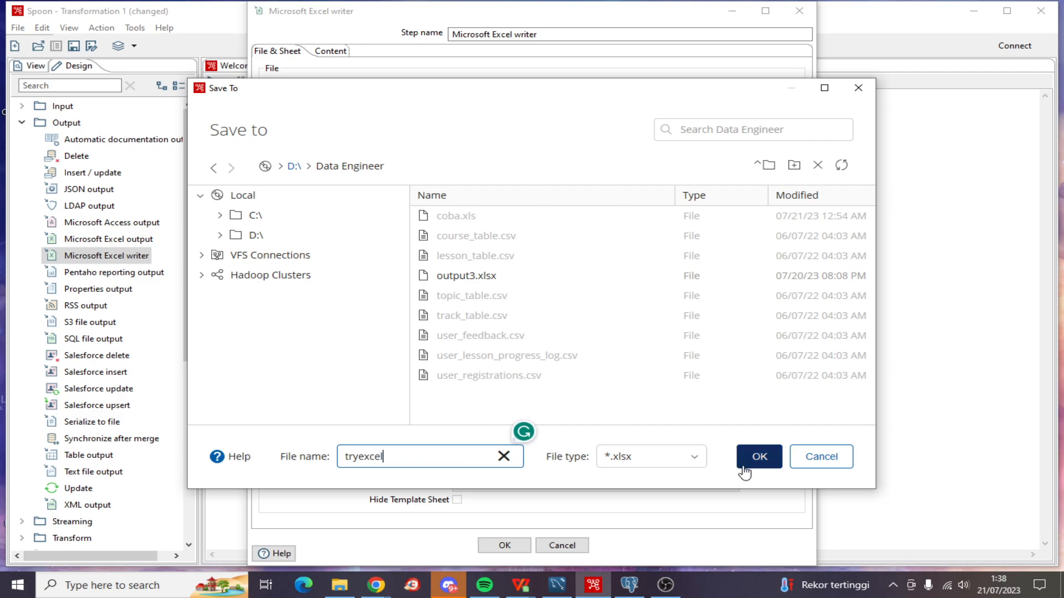
click(758, 456)
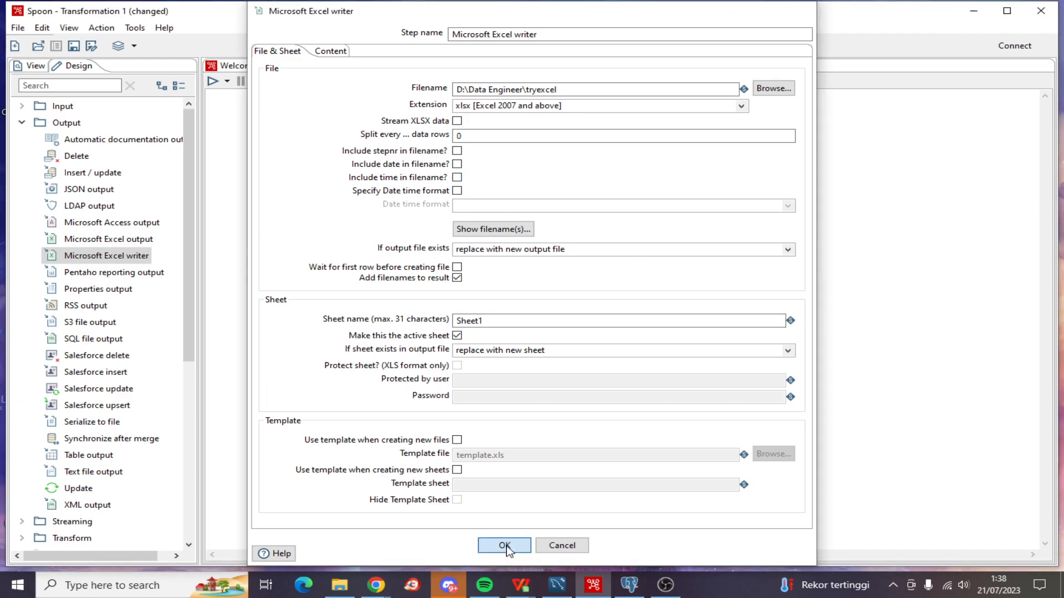
click(503, 545)
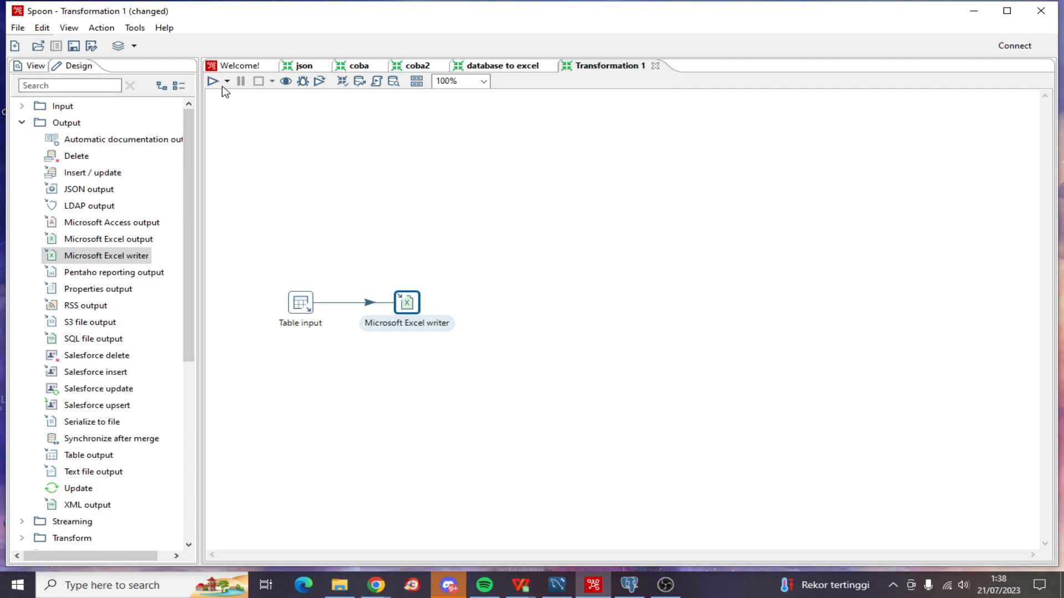
Run the transformation locally, saving it as excel first, so it writes 23 rows.
click(214, 81)
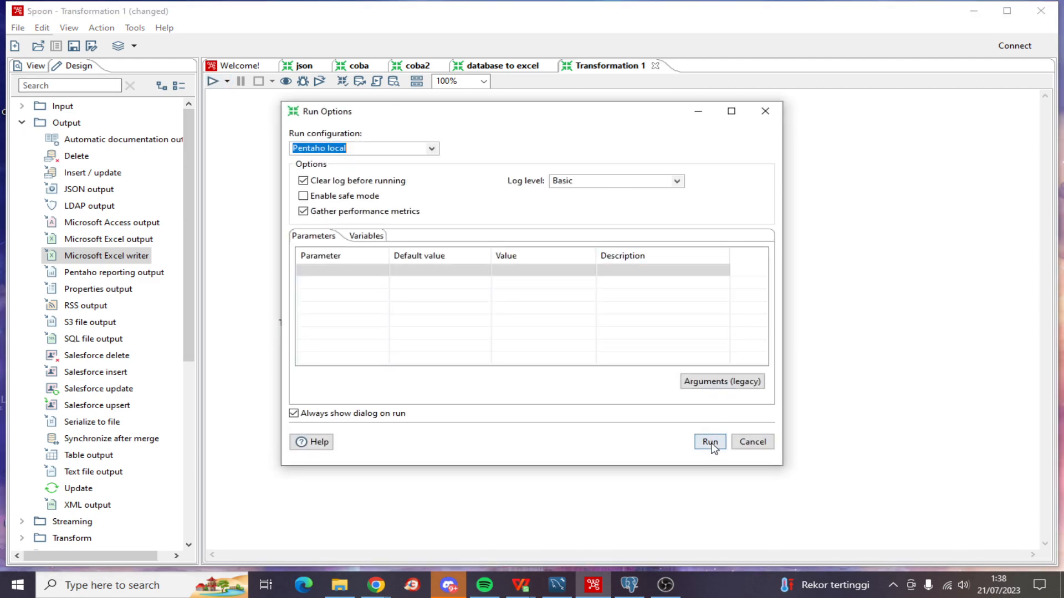
click(708, 442)
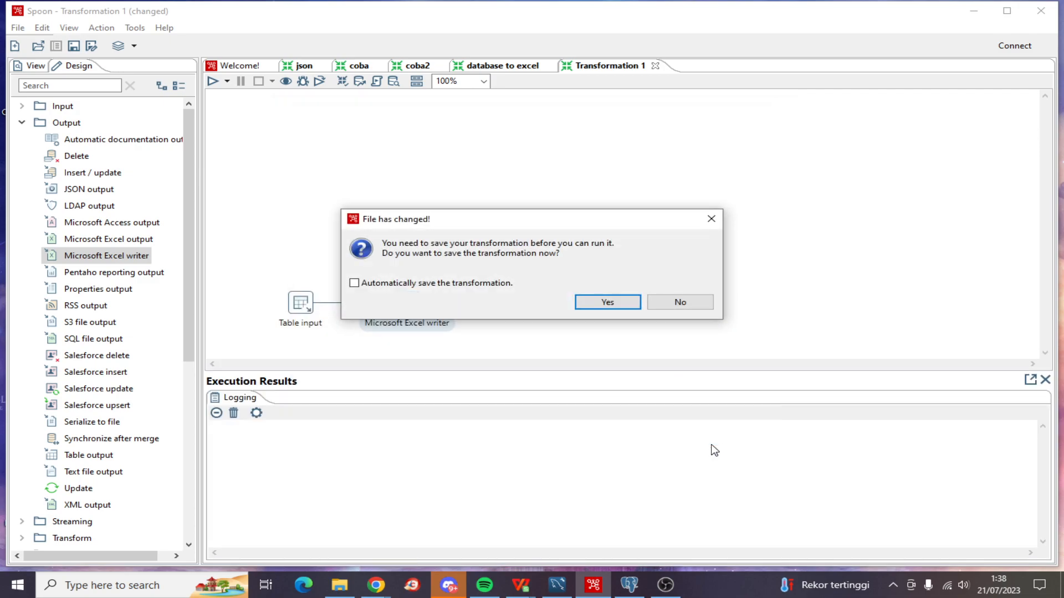
click(606, 301)
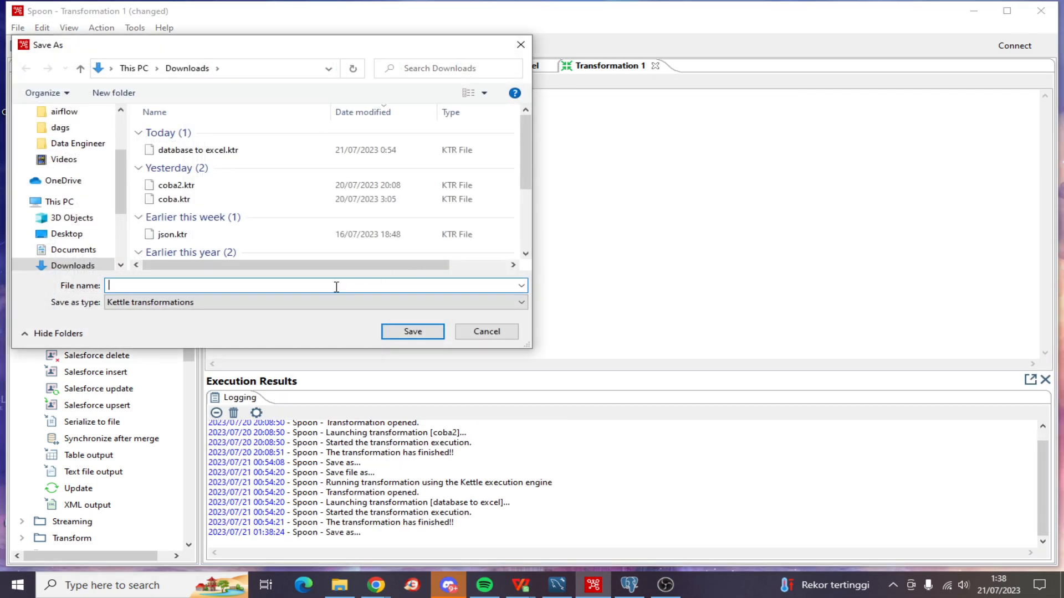
text(exc)
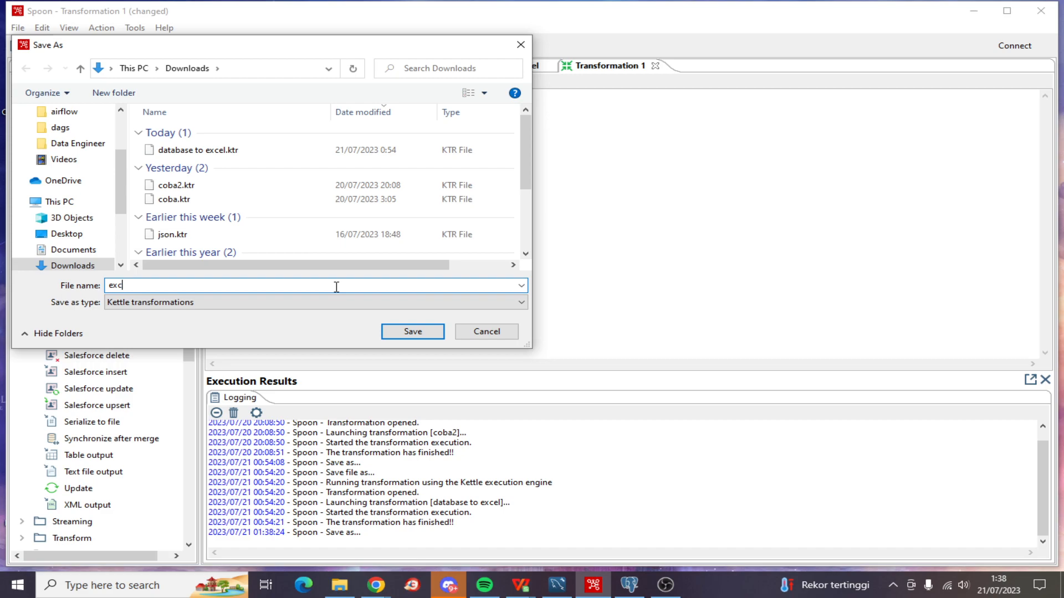
click(412, 331)
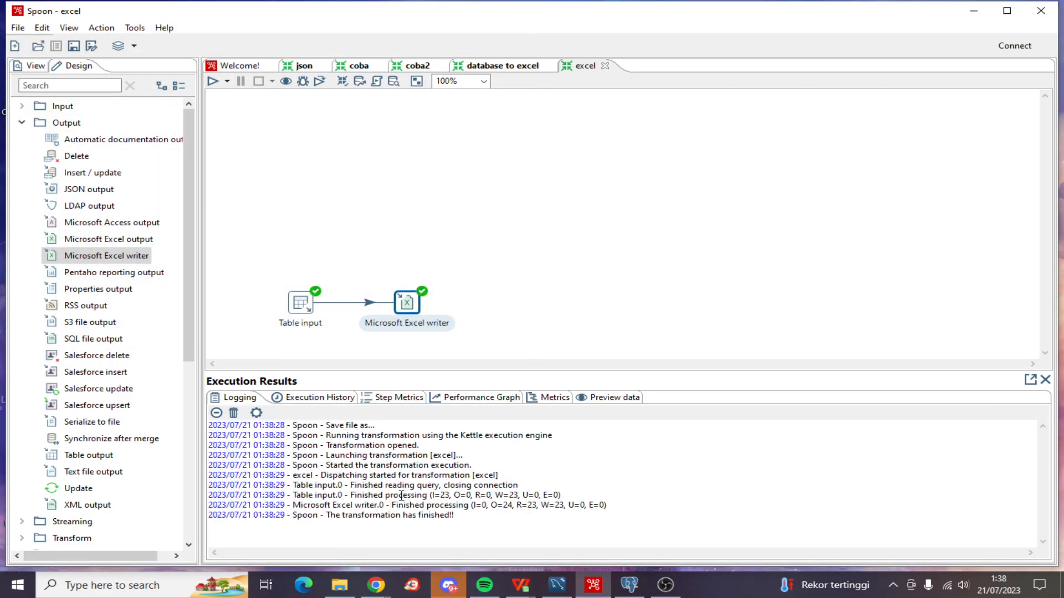
click(339, 585)
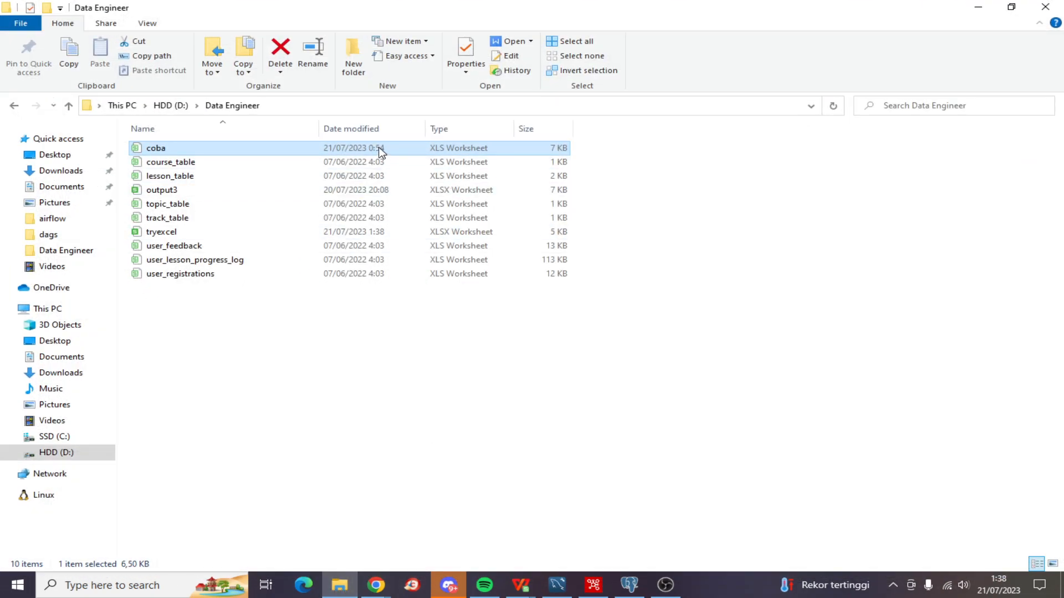
Open the new tryexcel workbook from the D:\Data Engineer folder.
click(170, 105)
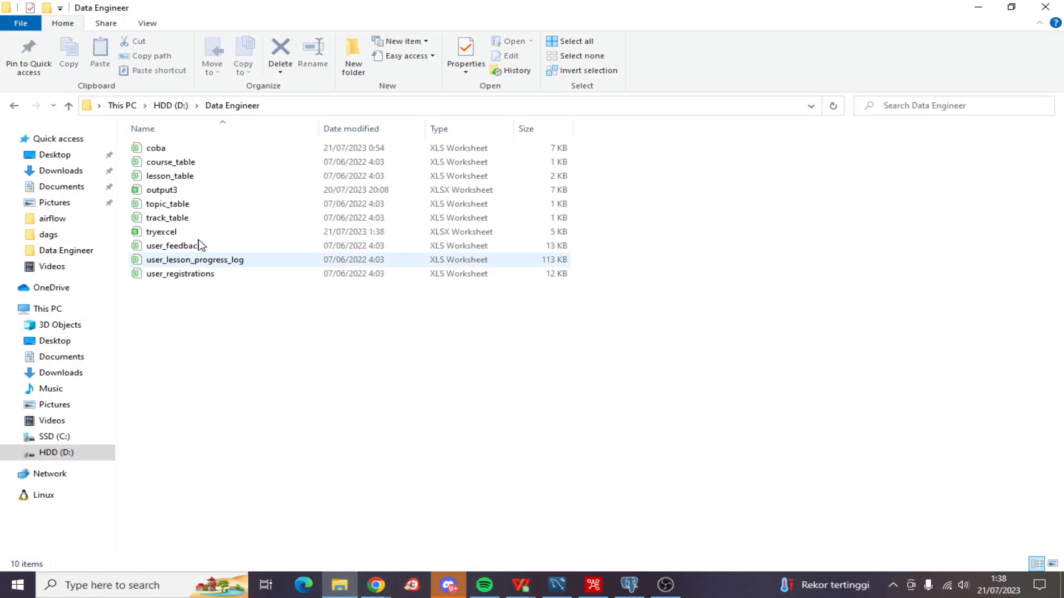
click(161, 232)
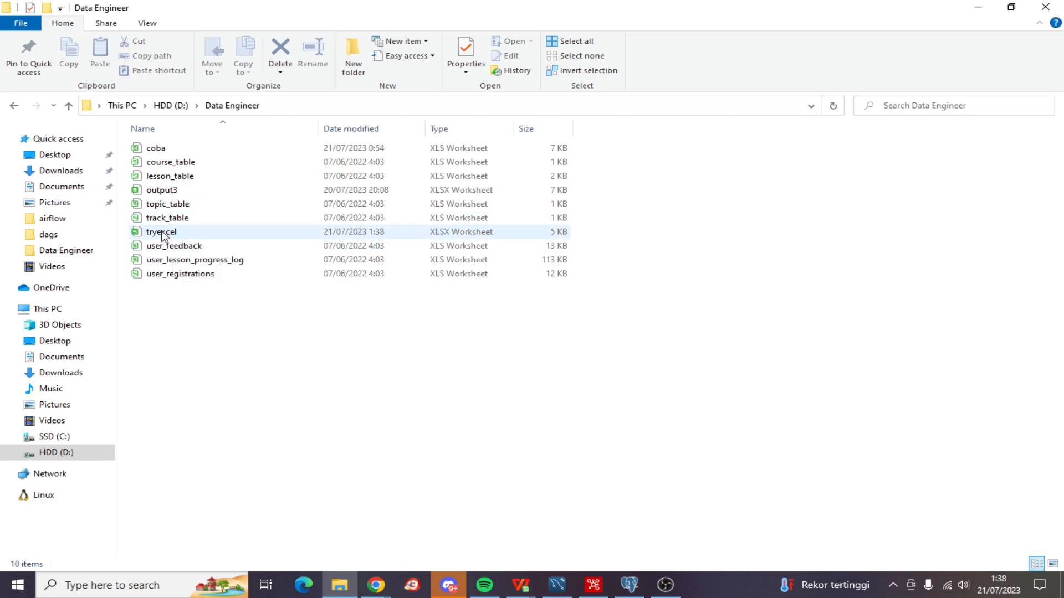
mouse_move(161, 231)
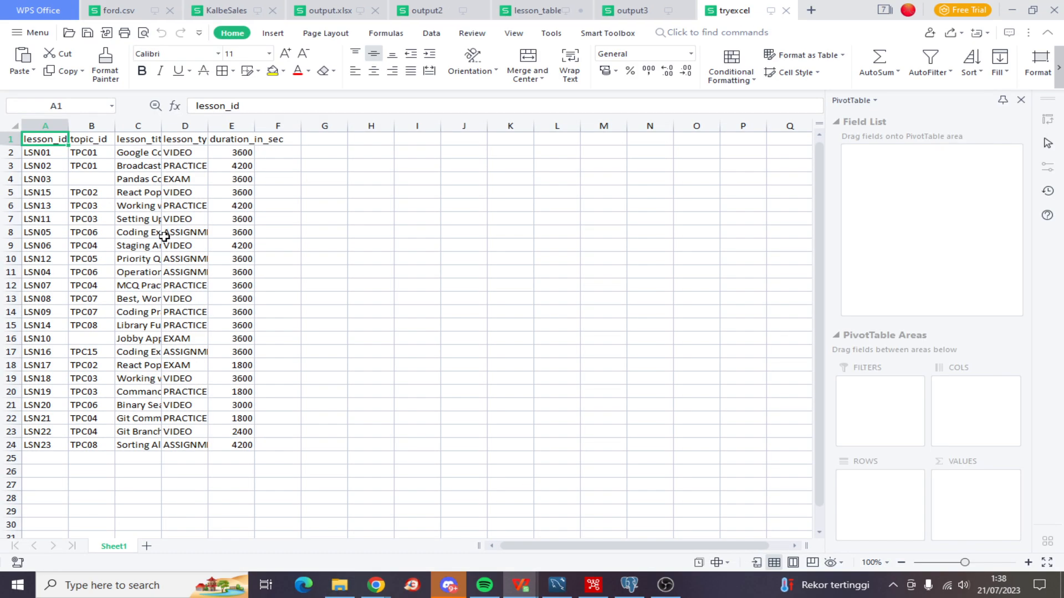
scroll(down, 3)
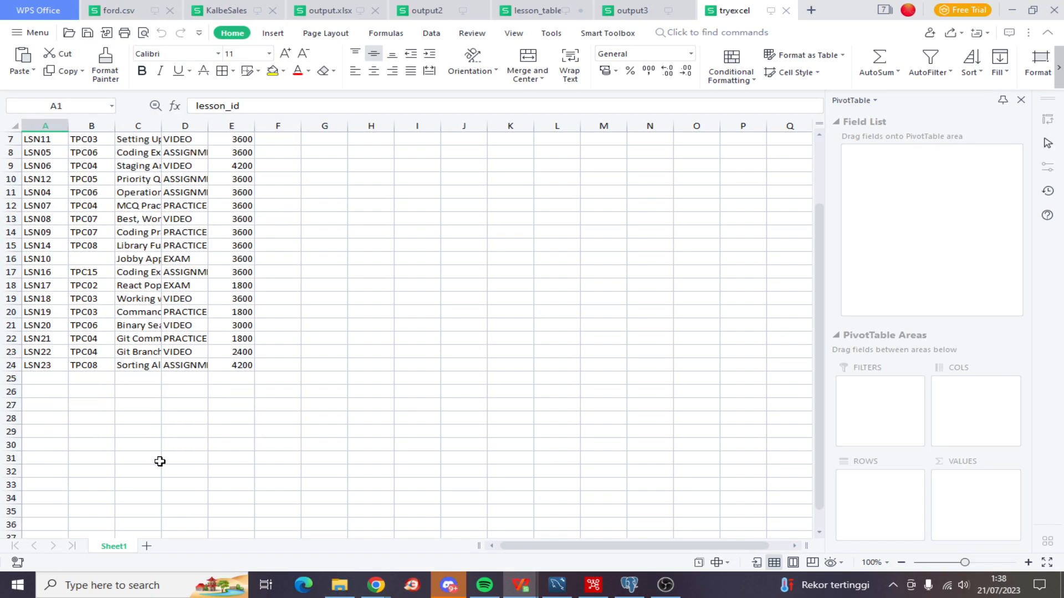
scroll(up, 3)
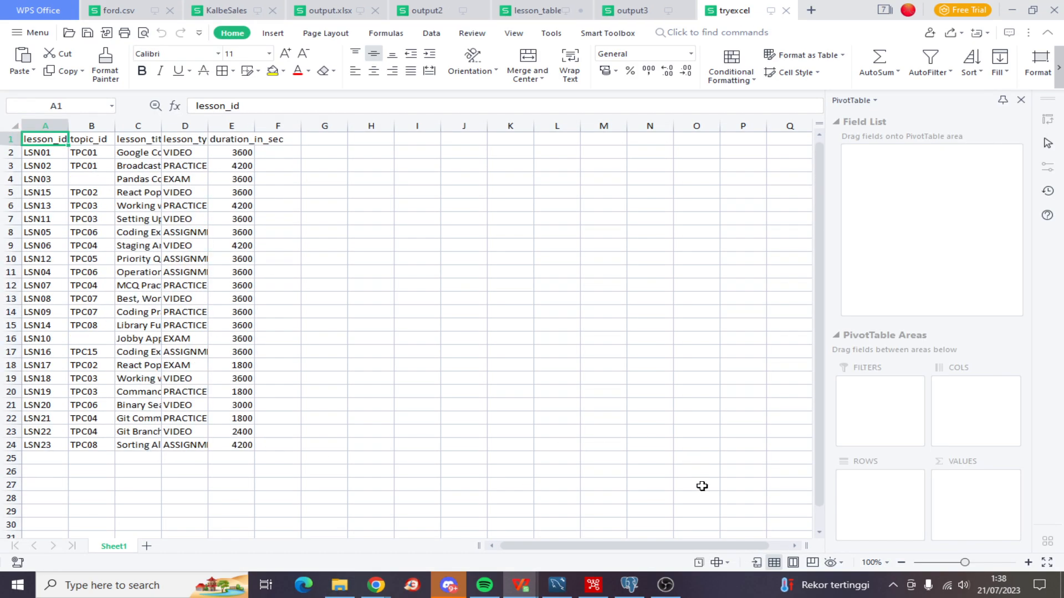